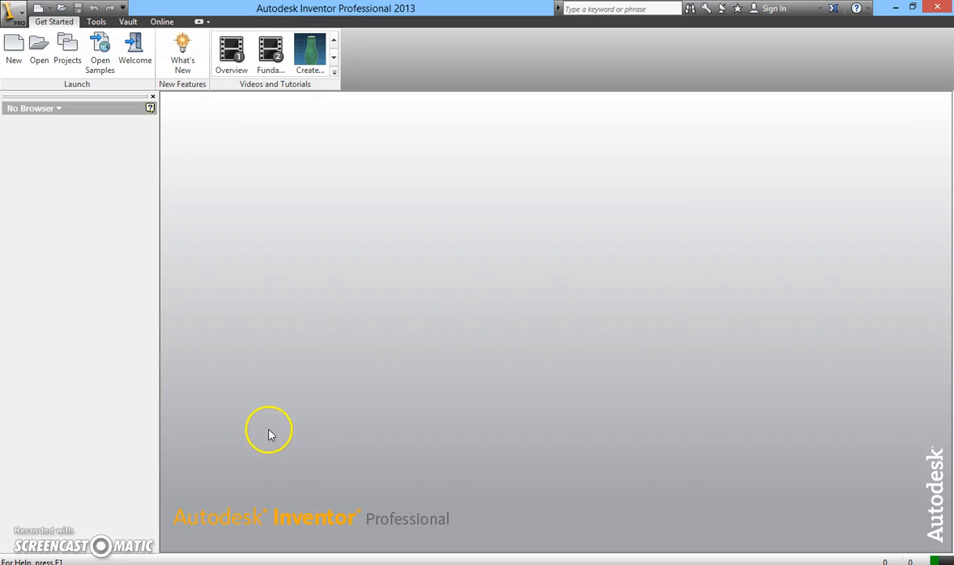
mouse_move(287, 408)
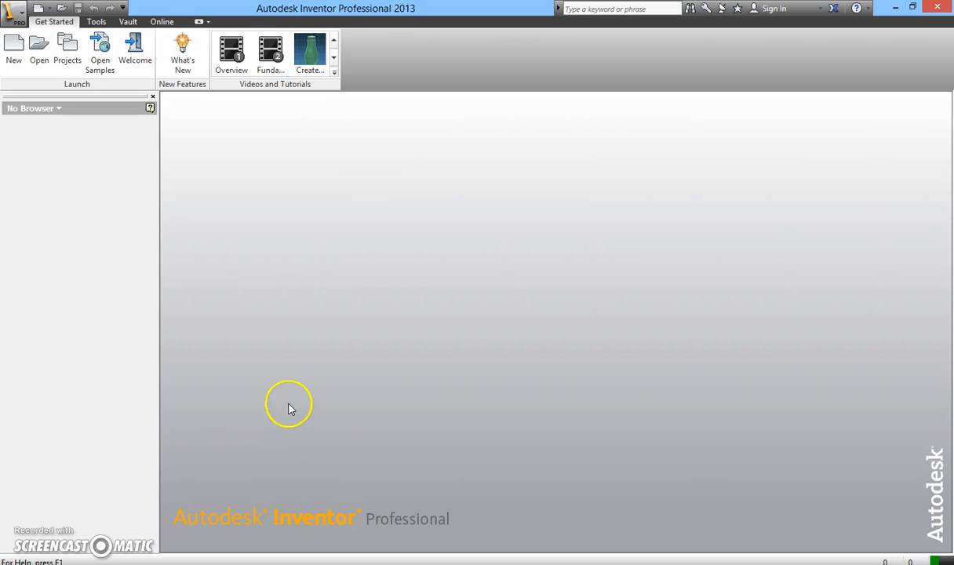
mouse_move(292, 405)
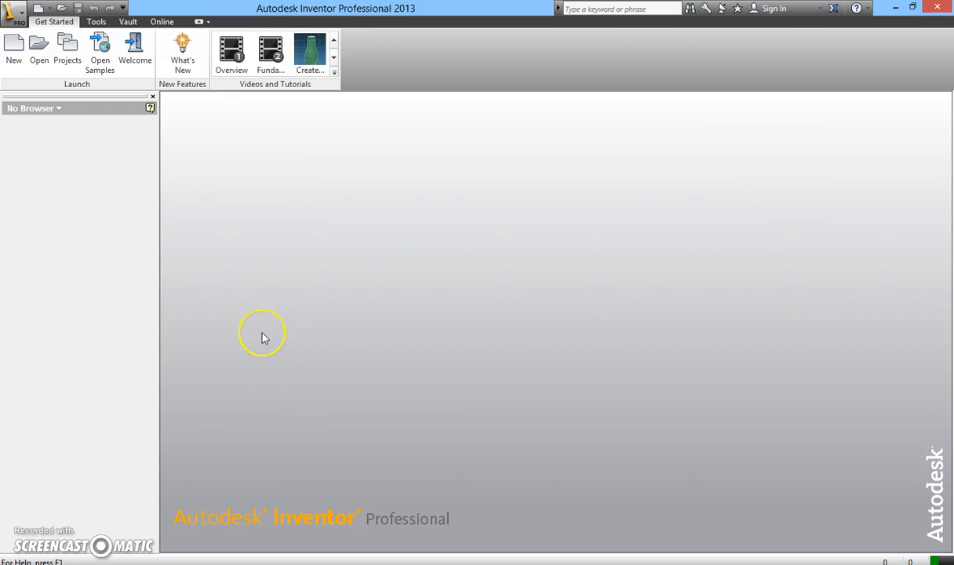
mouse_move(13, 47)
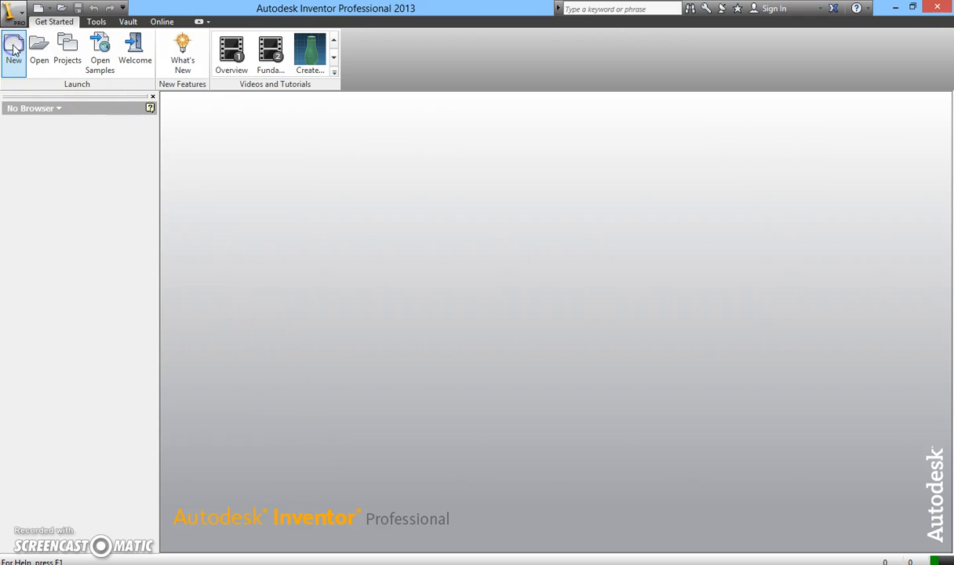
Start a new file and show the metric templates for the Standard (mm) part.
click(13, 53)
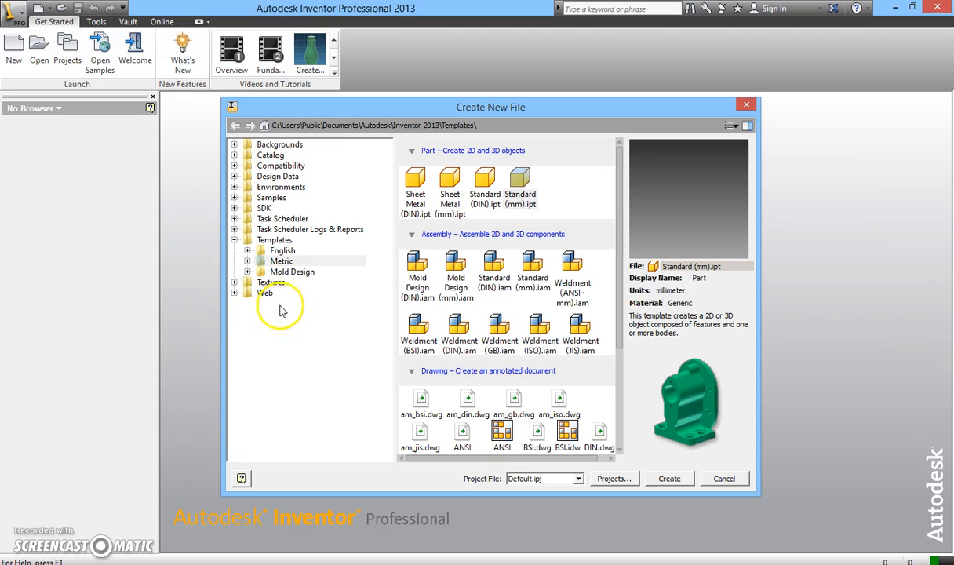
click(280, 261)
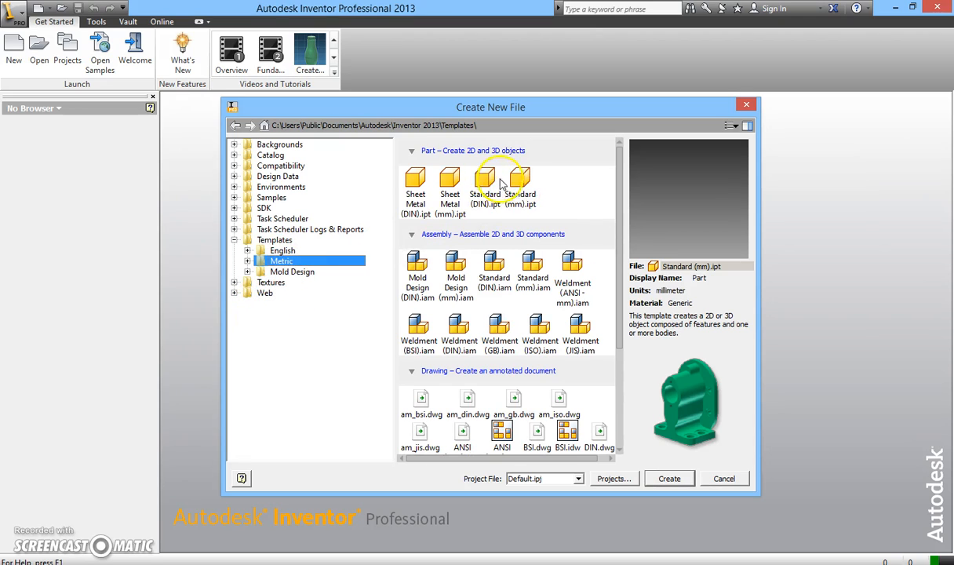
mouse_move(519, 185)
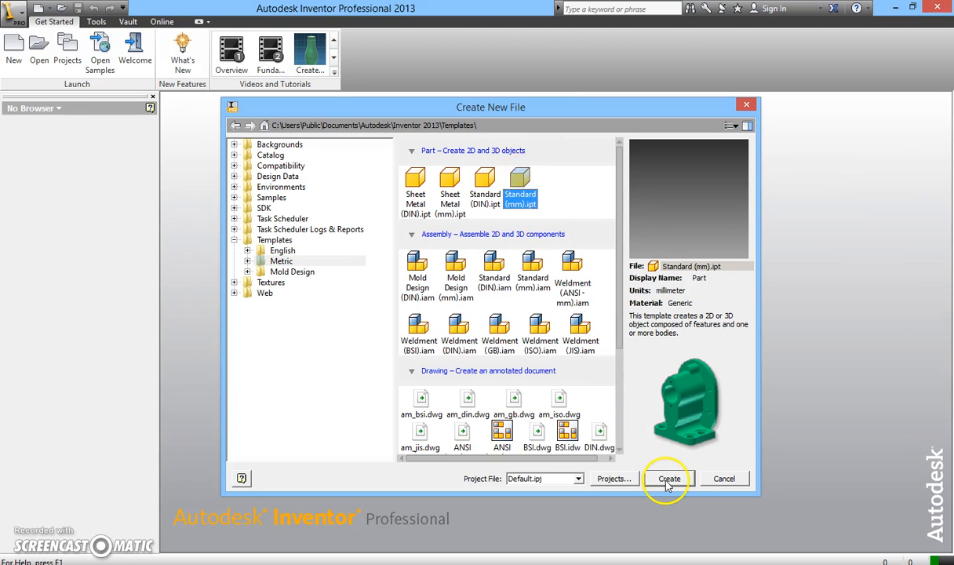
Create the new part Part4, browse the View and Inspect tools, and return to 3D Model.
click(668, 479)
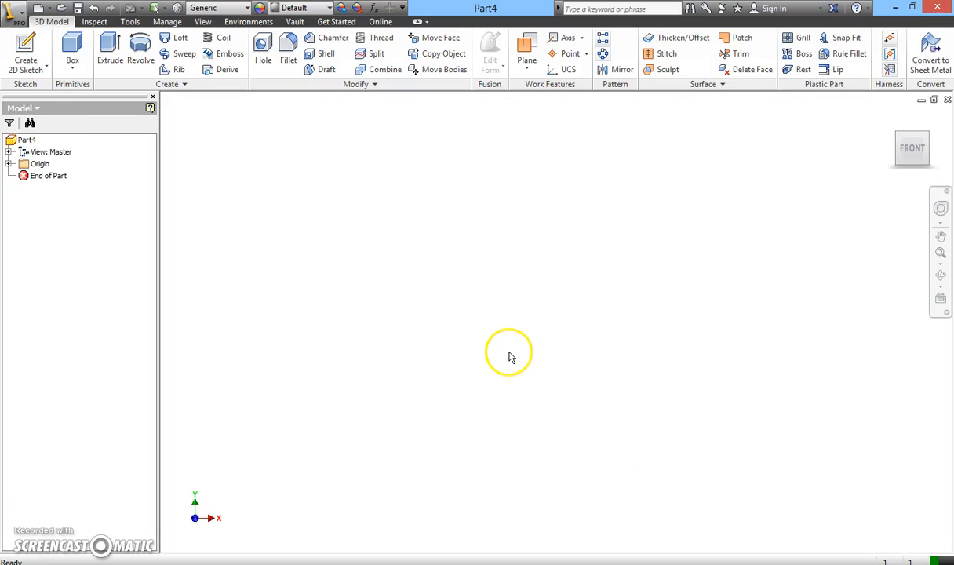
mouse_move(496, 354)
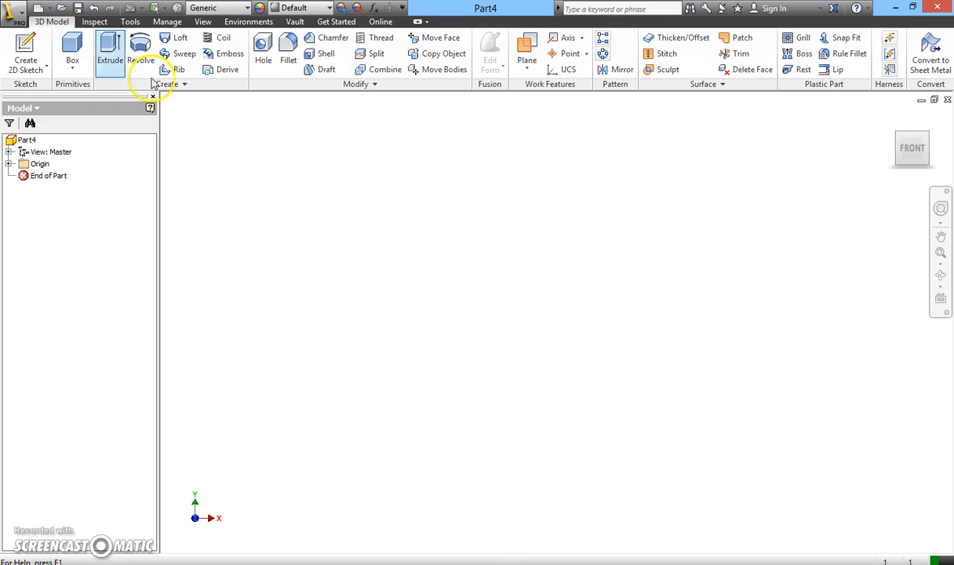
mouse_move(140, 50)
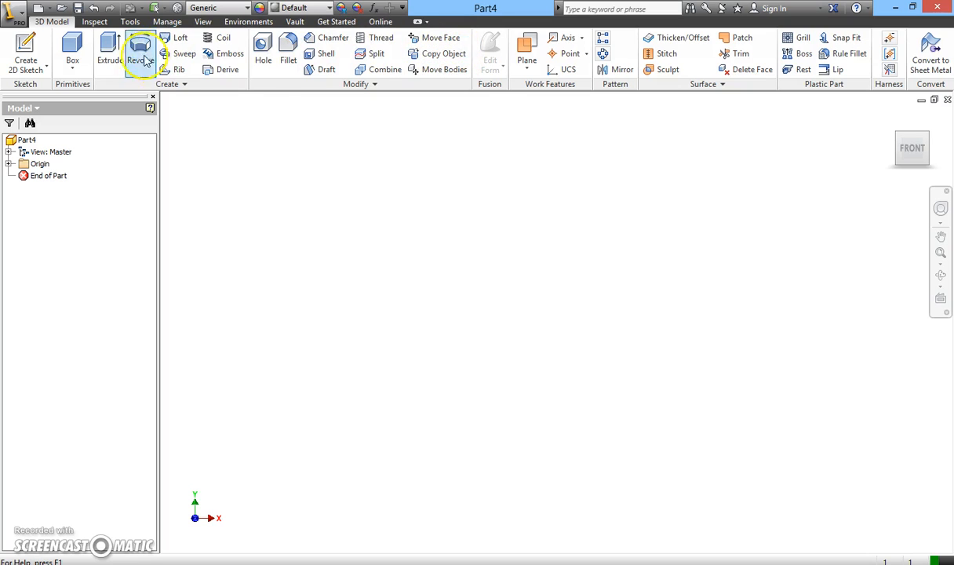
mouse_move(287, 53)
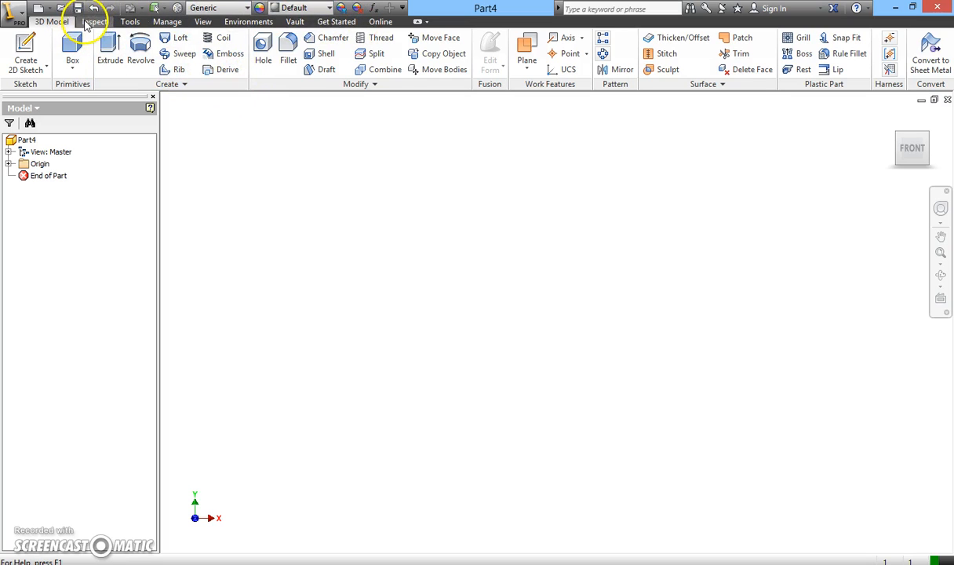
mouse_move(248, 22)
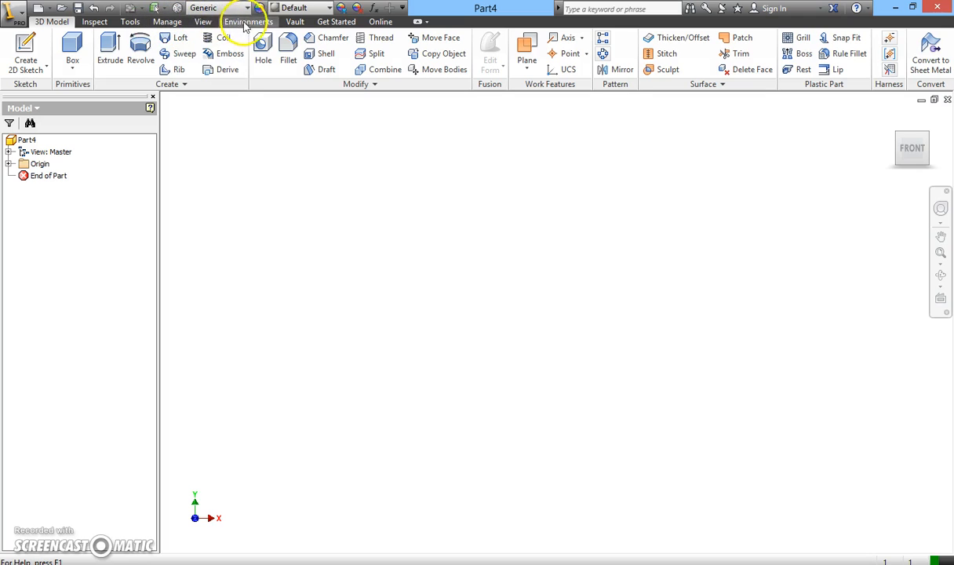
click(202, 22)
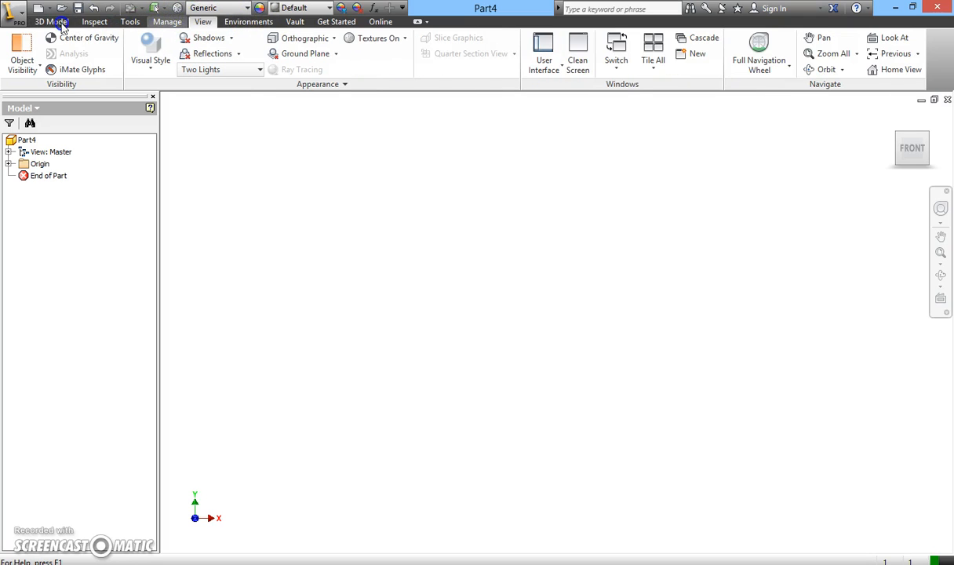
click(51, 22)
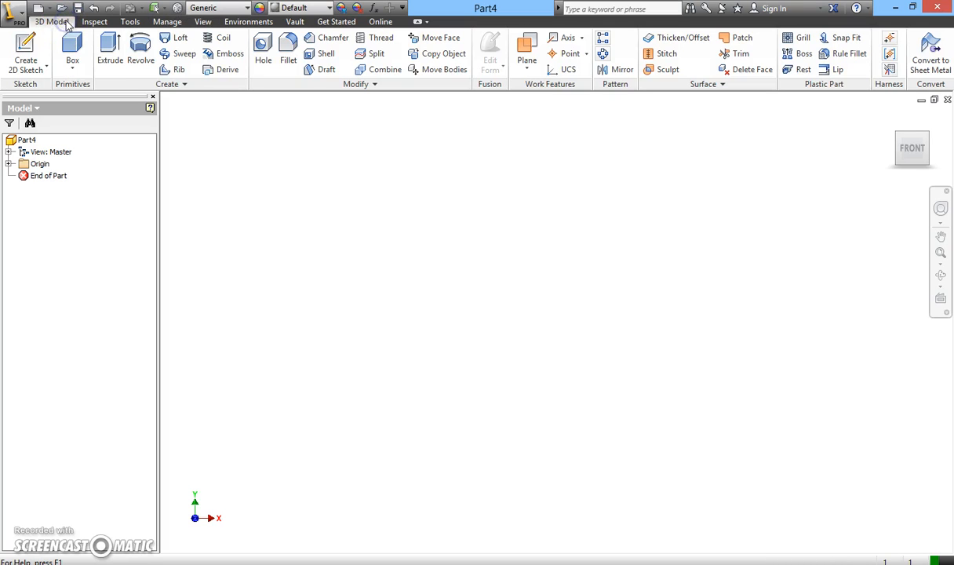
click(95, 22)
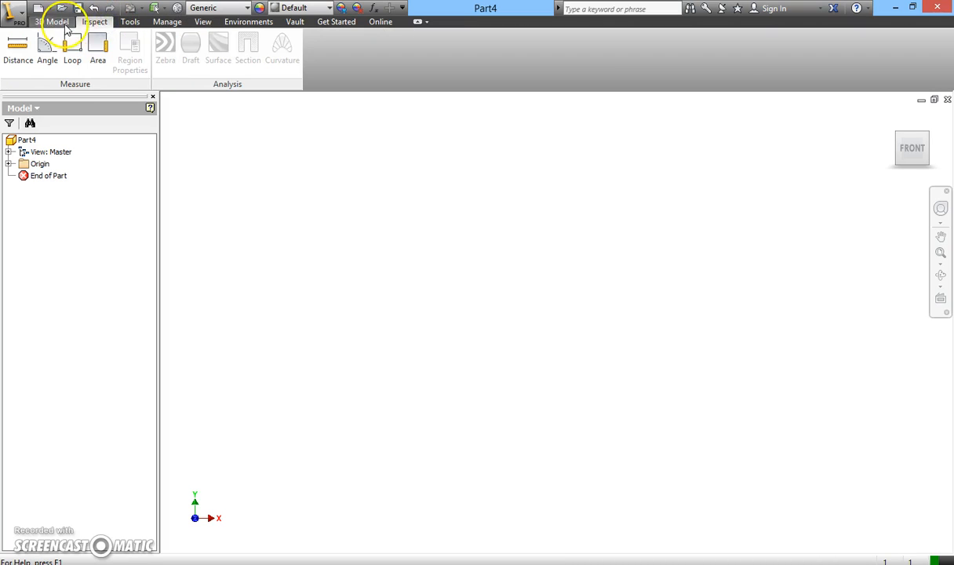
click(50, 22)
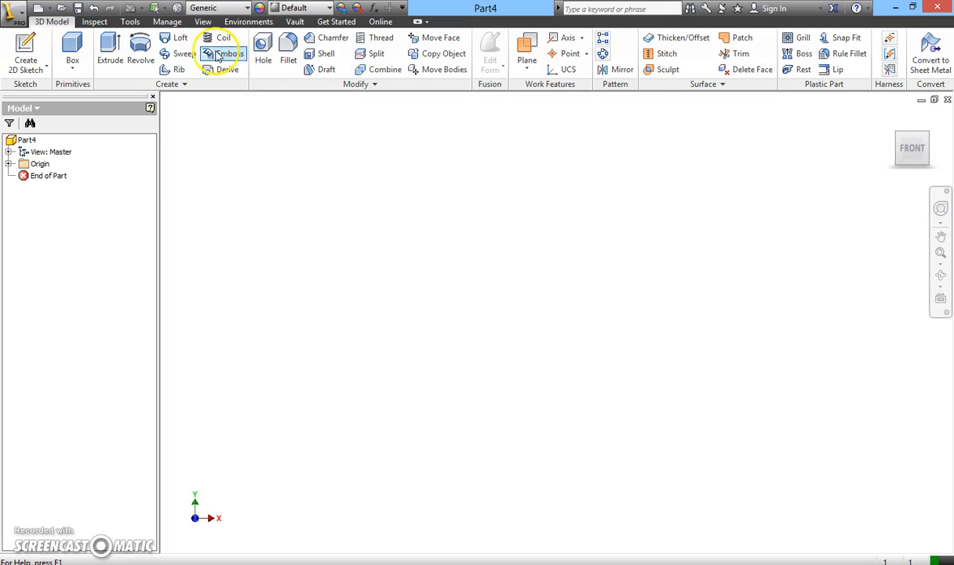
mouse_move(72, 47)
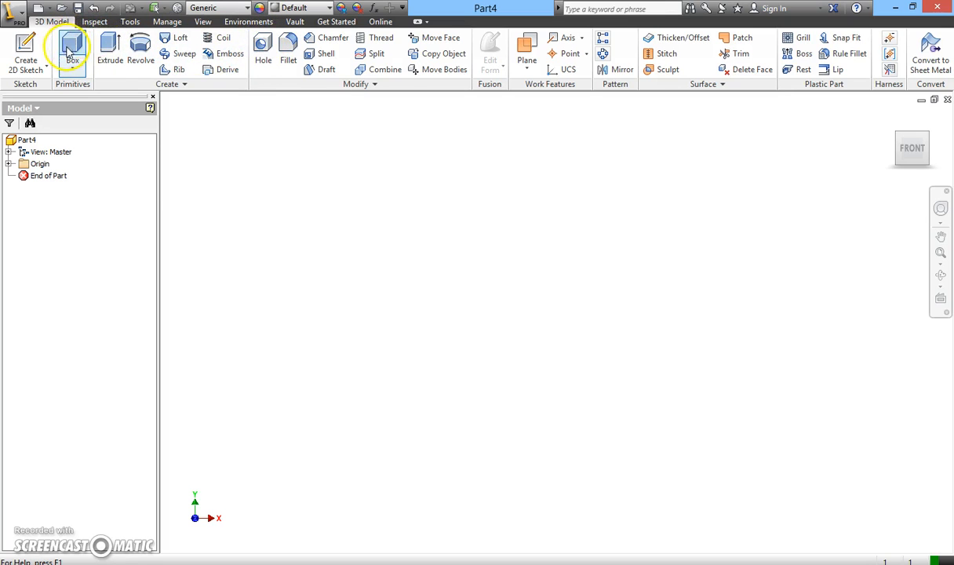
mouse_move(110, 48)
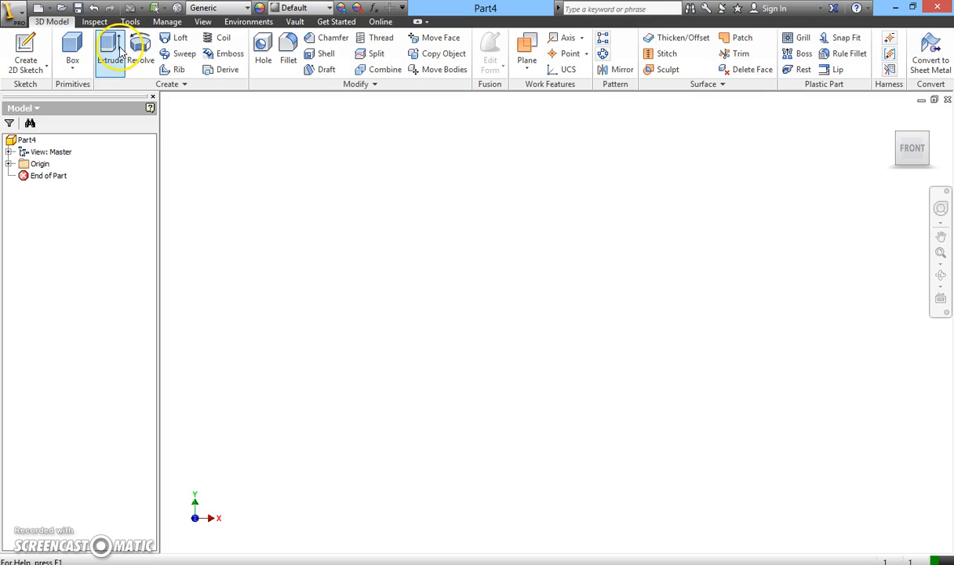
mouse_move(113, 48)
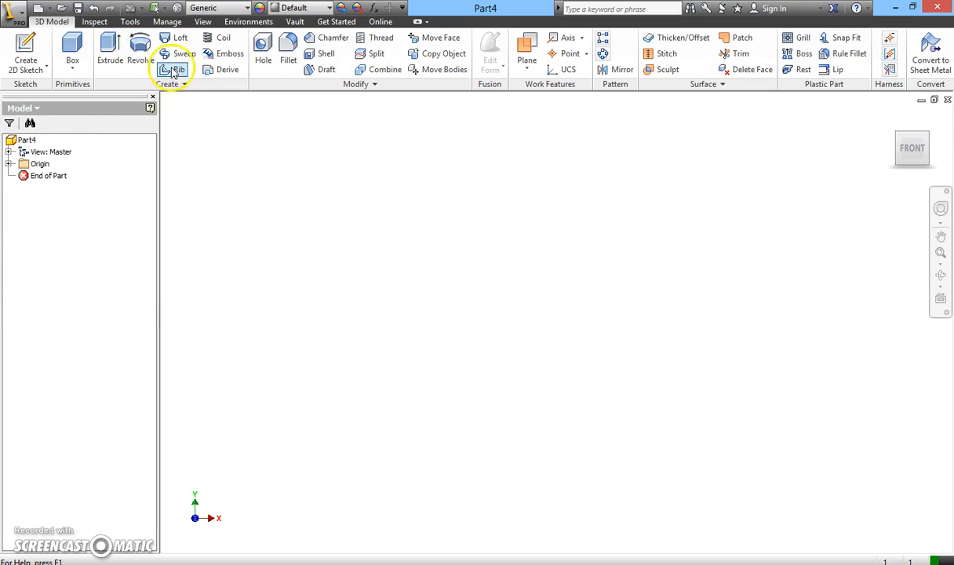
mouse_move(116, 121)
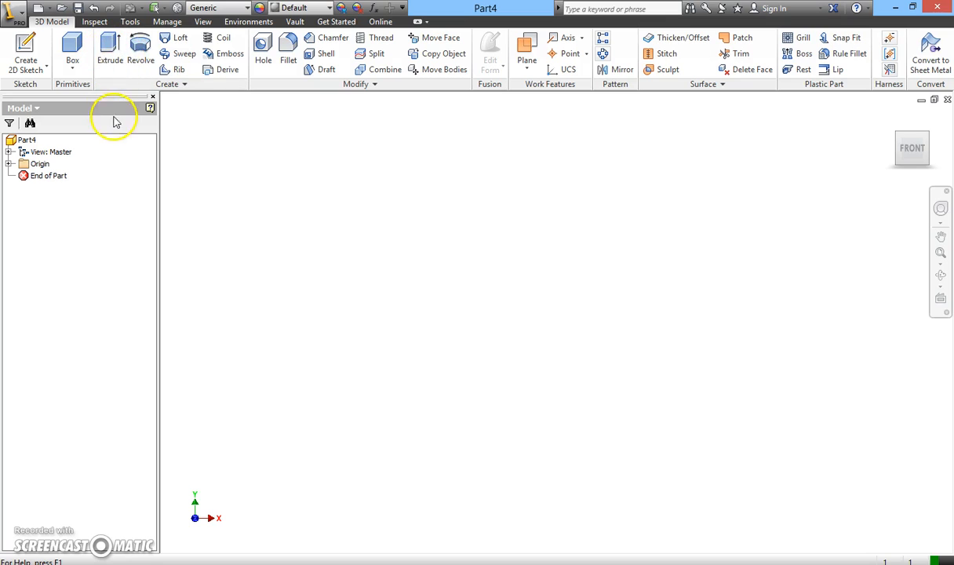
mouse_move(25, 370)
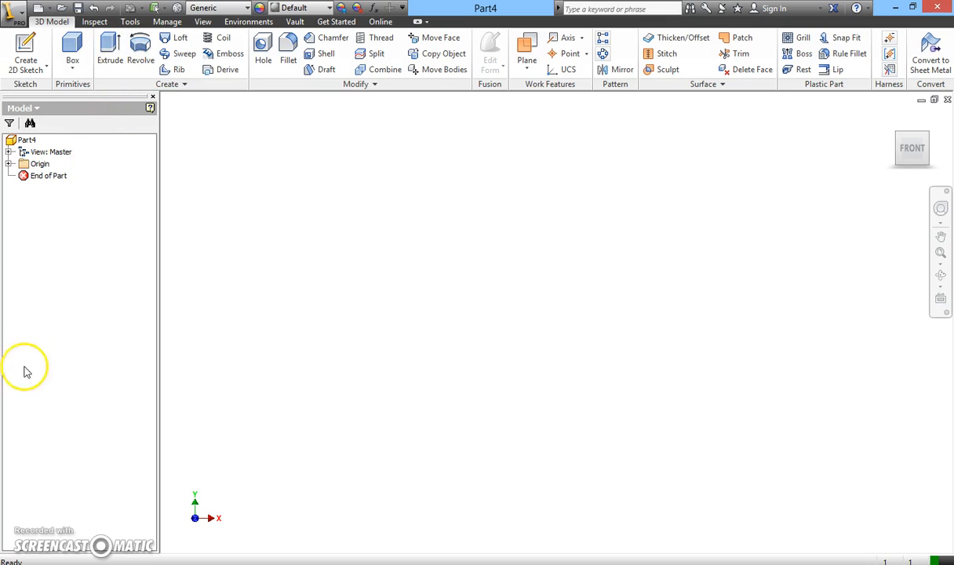
mouse_move(44, 242)
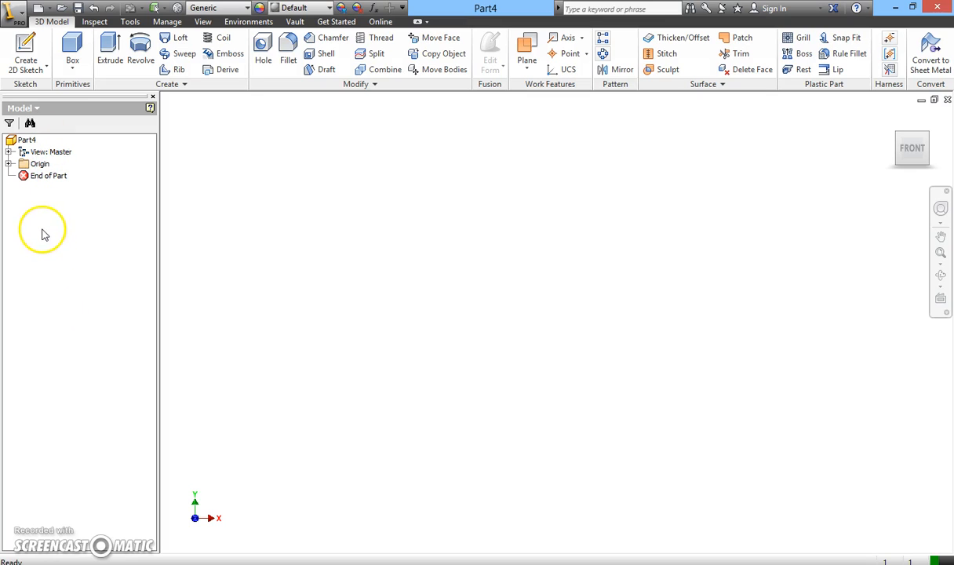
mouse_move(94, 295)
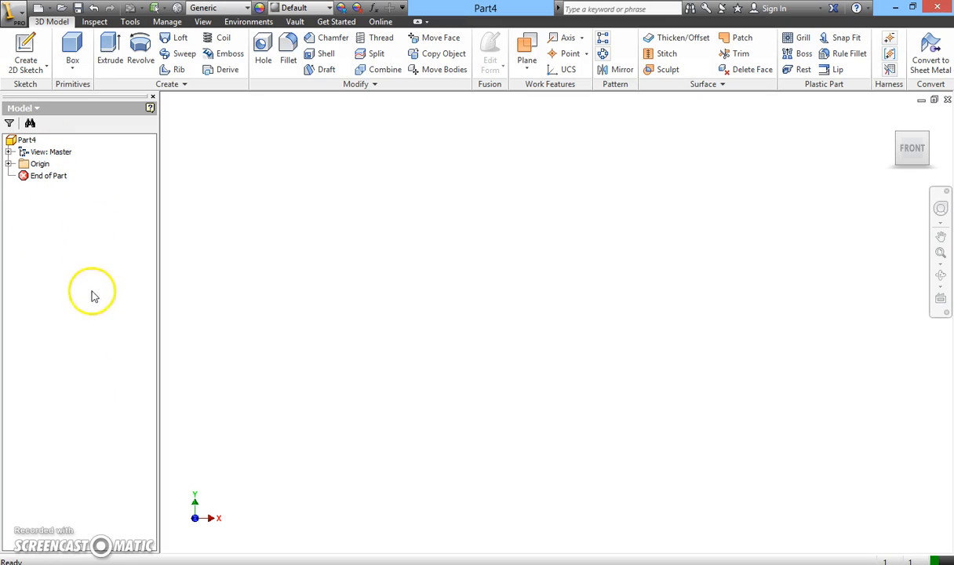
mouse_move(281, 285)
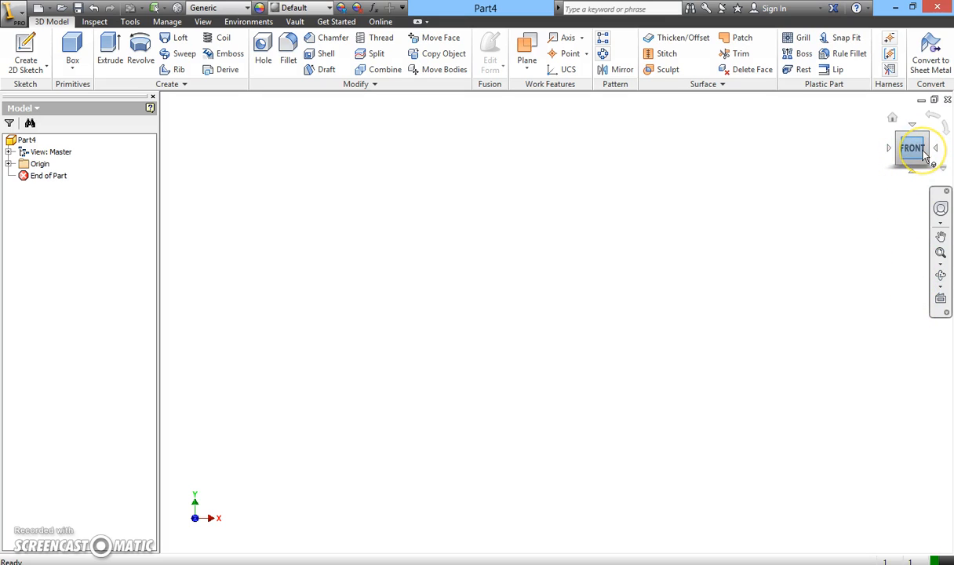
mouse_move(866, 204)
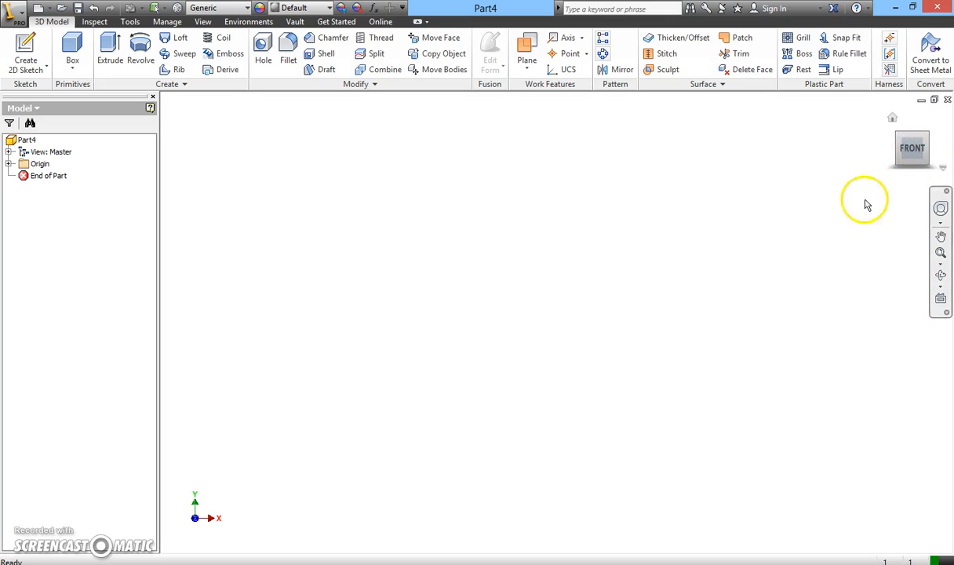
mouse_move(505, 260)
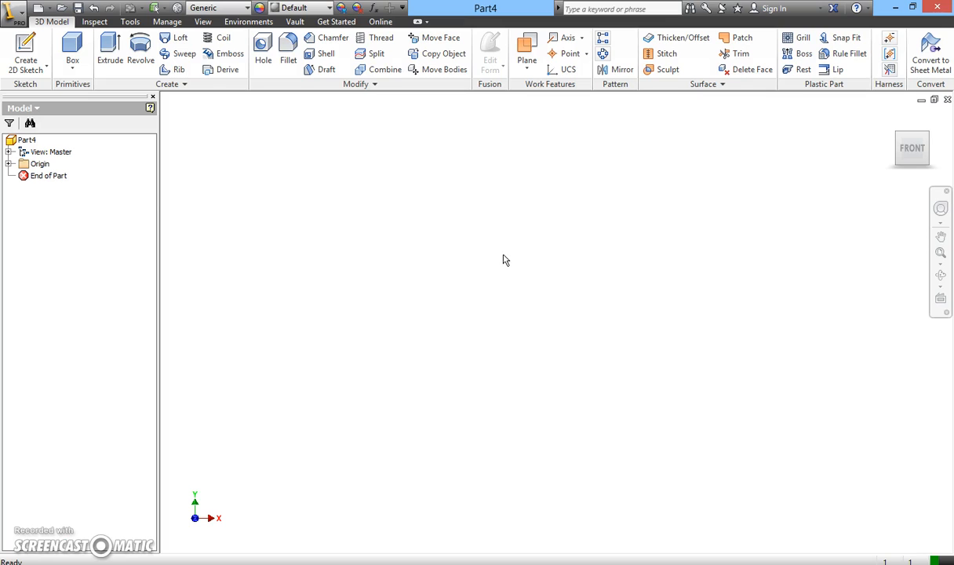
mouse_move(241, 180)
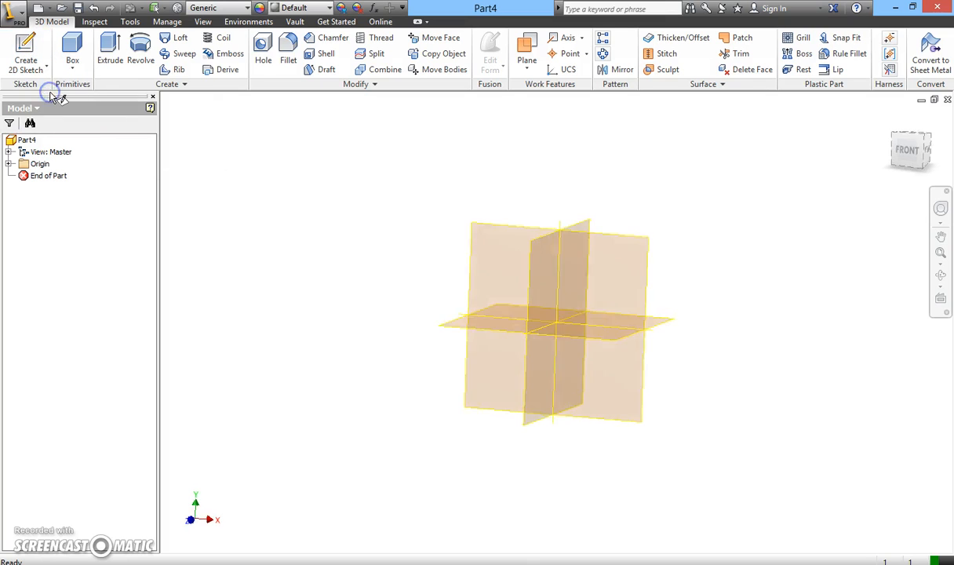
Begin a new 2D sketch so the origin planes are offered for selection.
click(25, 53)
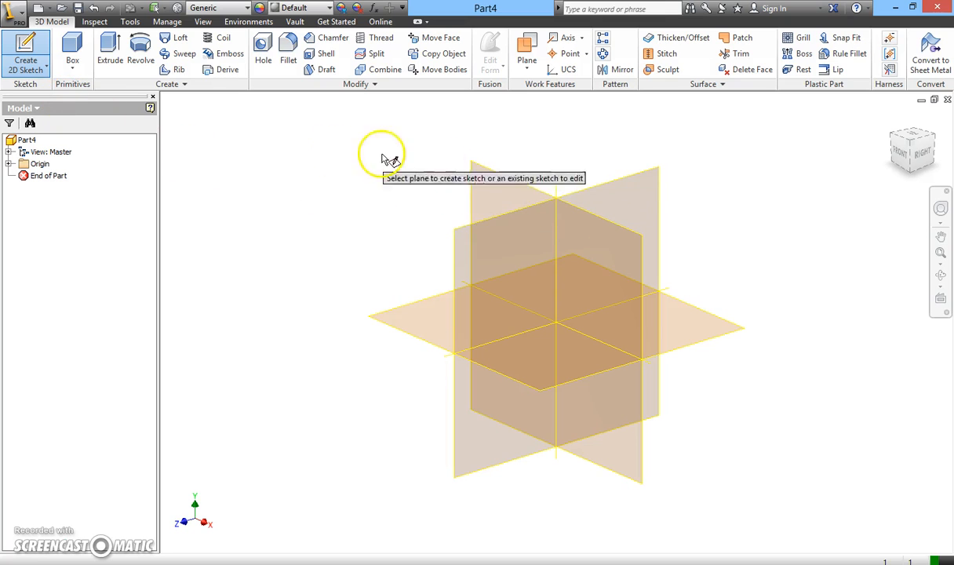
mouse_move(599, 155)
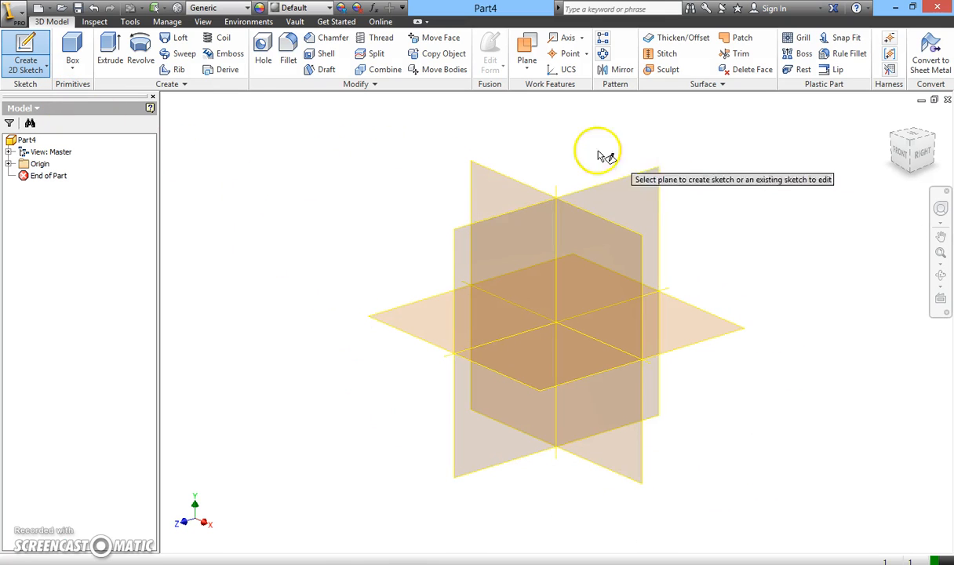
mouse_move(510, 192)
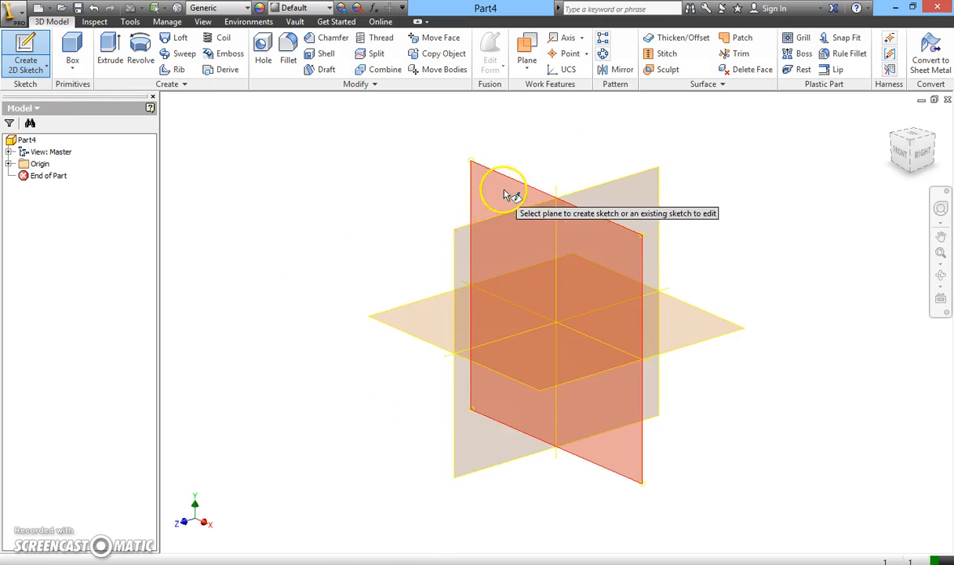
mouse_move(615, 267)
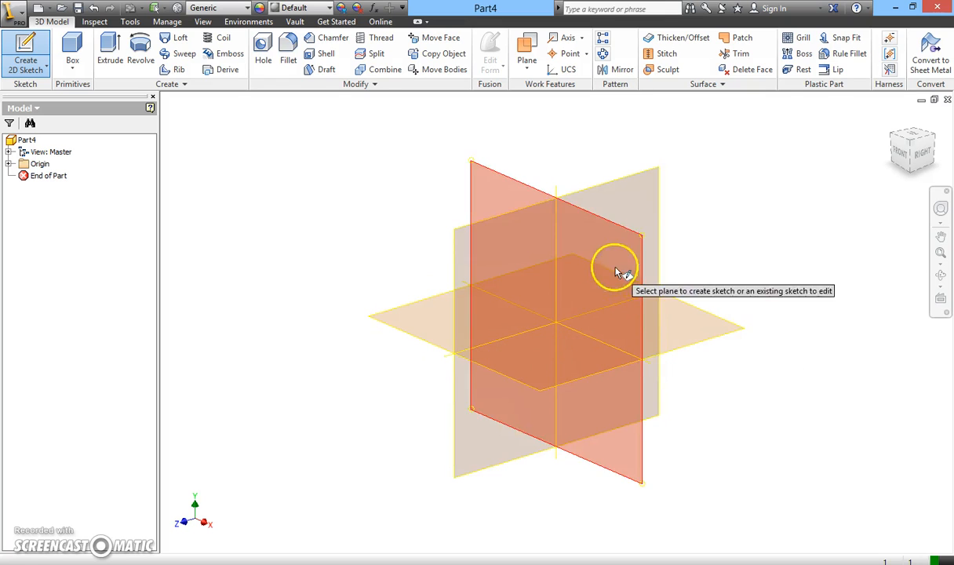
mouse_move(564, 375)
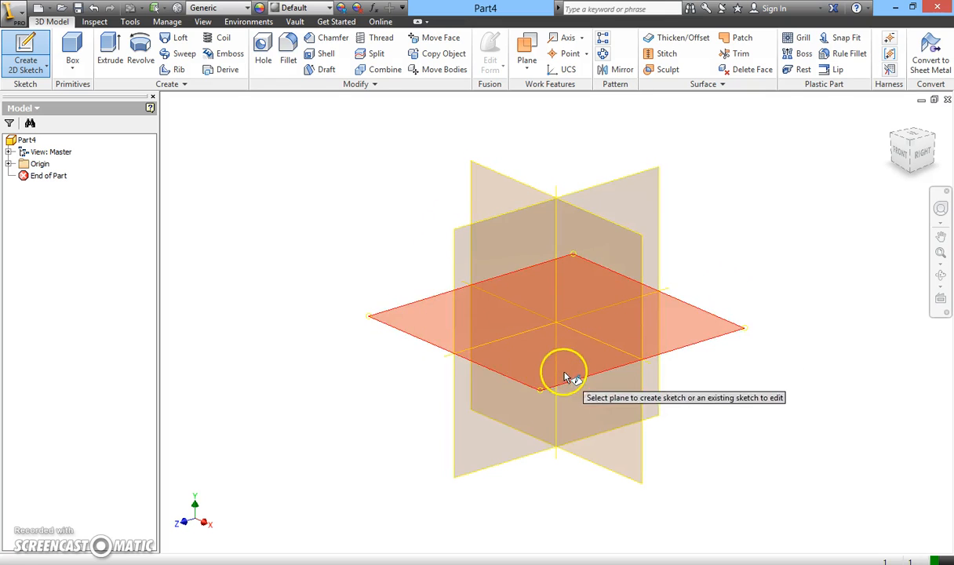
mouse_move(483, 210)
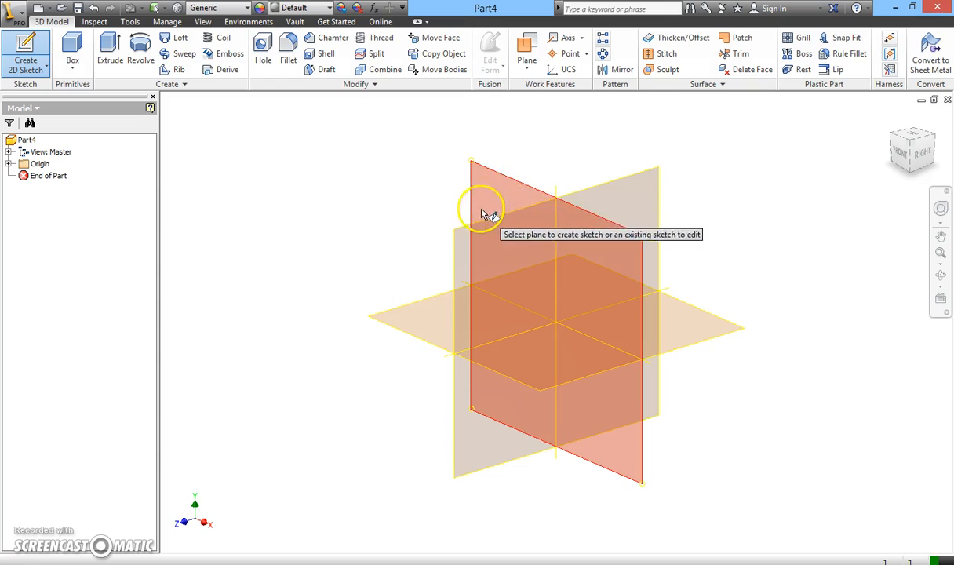
mouse_move(461, 263)
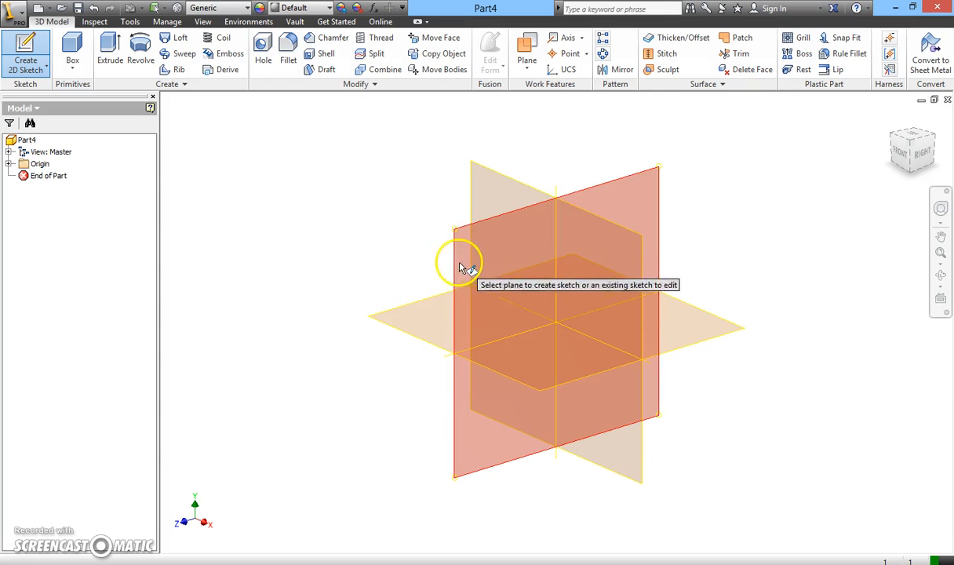
mouse_move(552, 218)
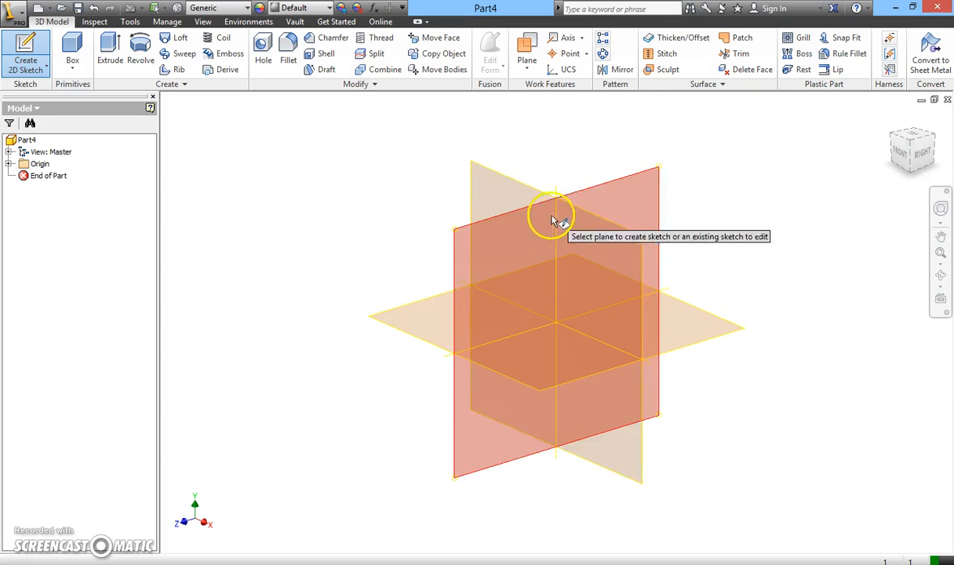
mouse_move(489, 265)
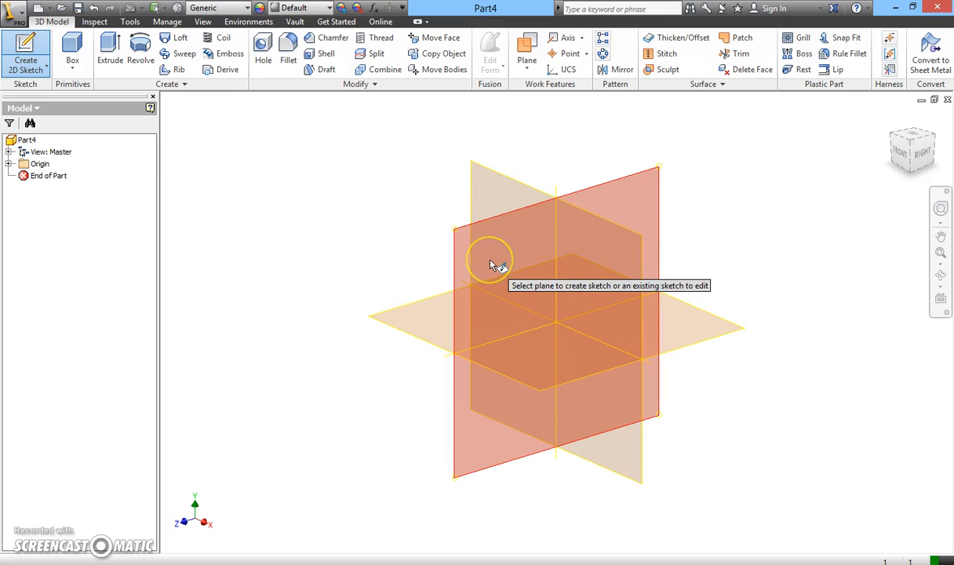
mouse_move(492, 265)
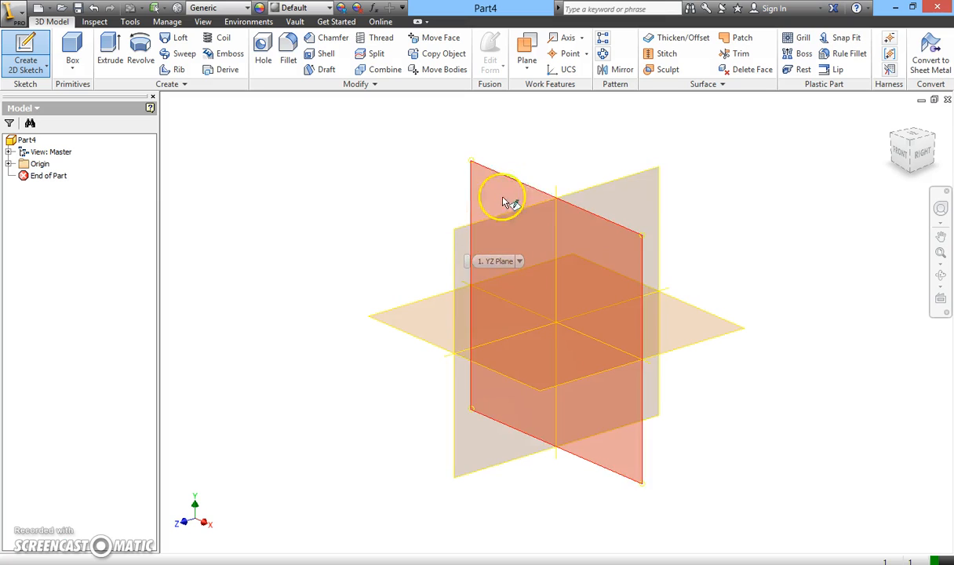
mouse_move(499, 262)
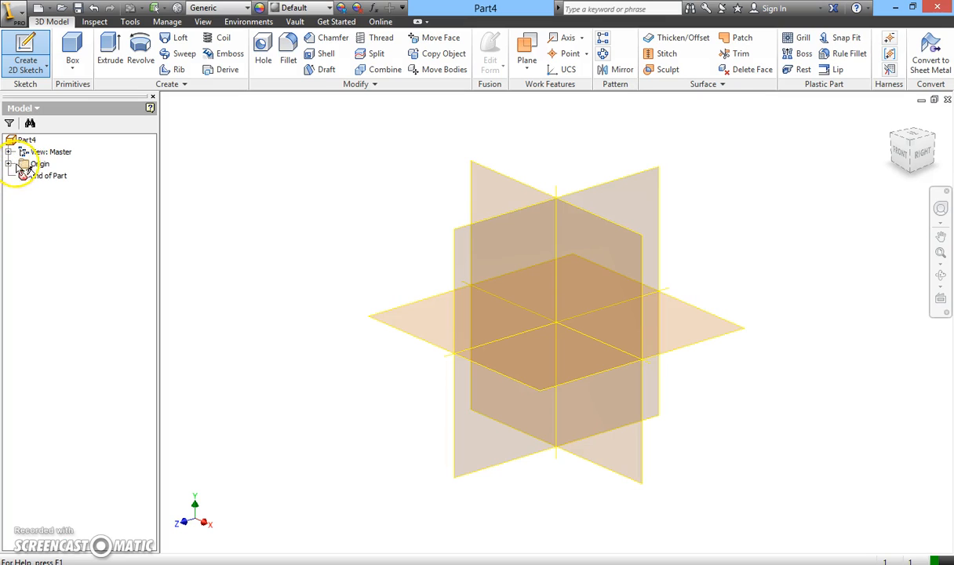
Expand the Origin folder and start Sketch1 on the XZ plane.
click(19, 163)
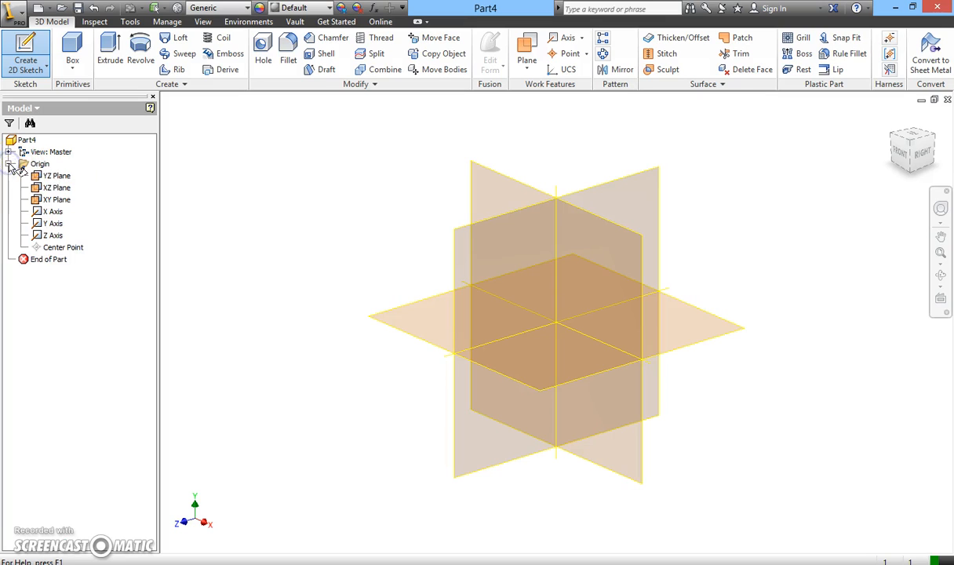
click(56, 175)
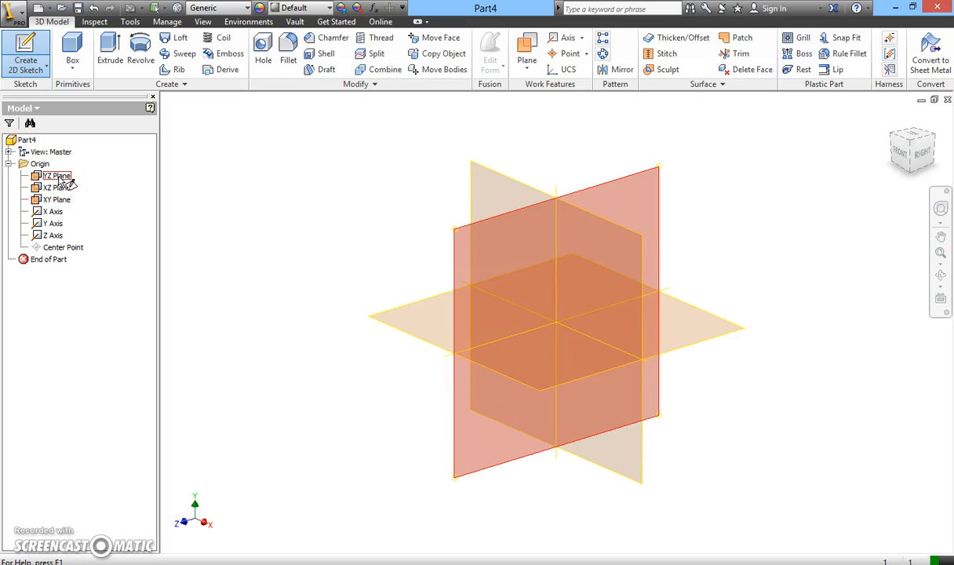
click(55, 187)
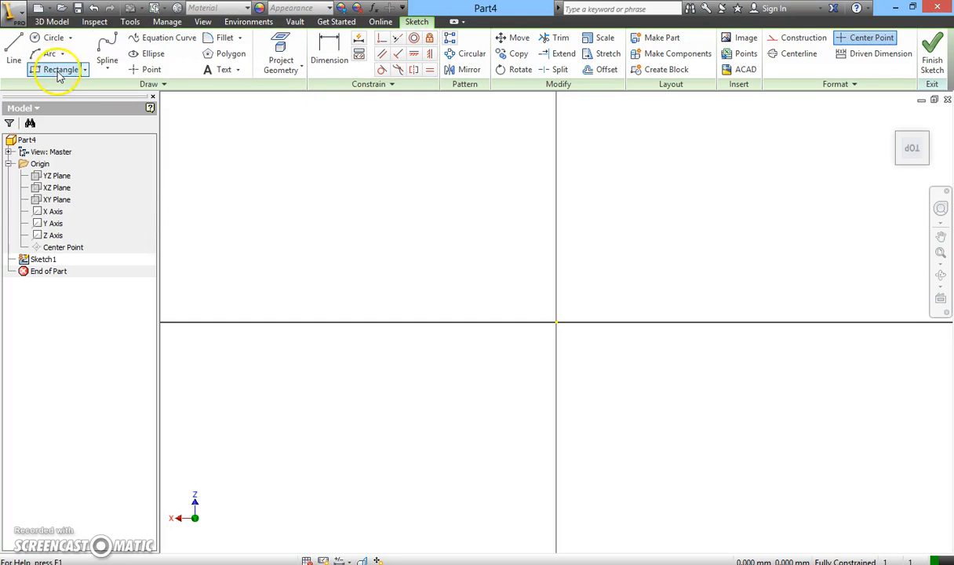
mouse_move(172, 78)
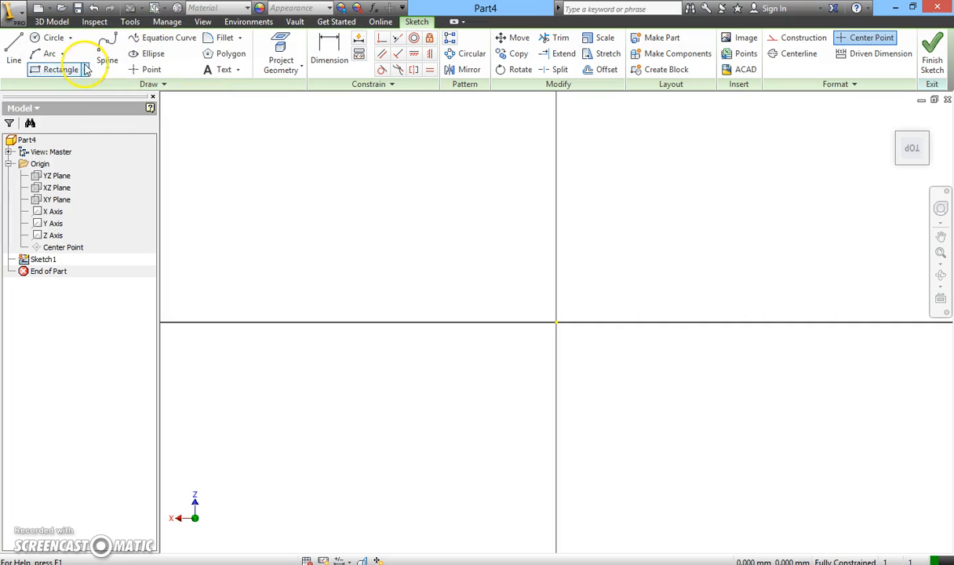
mouse_move(13, 47)
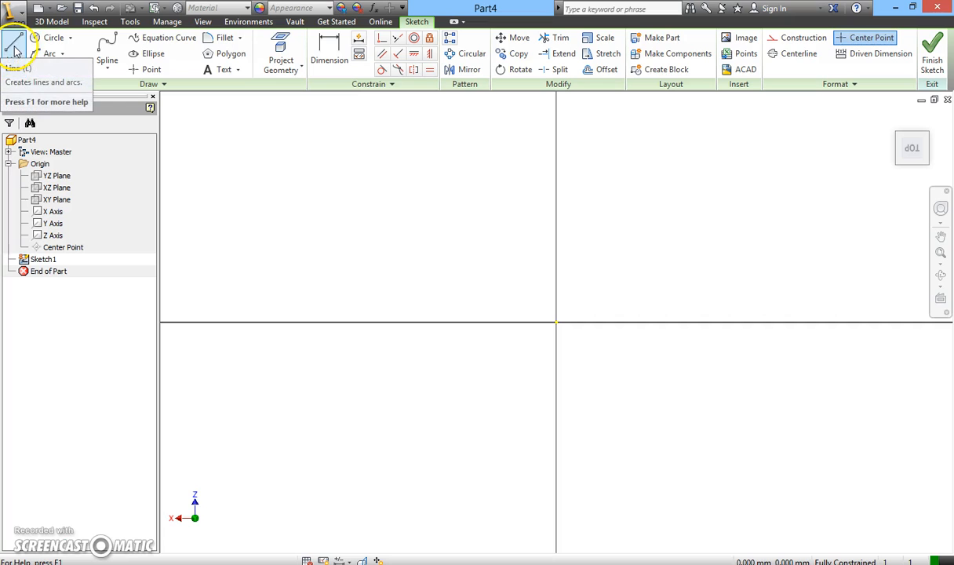
Draw the rectangle's edges with the Line tool, ending the top edge.
click(12, 51)
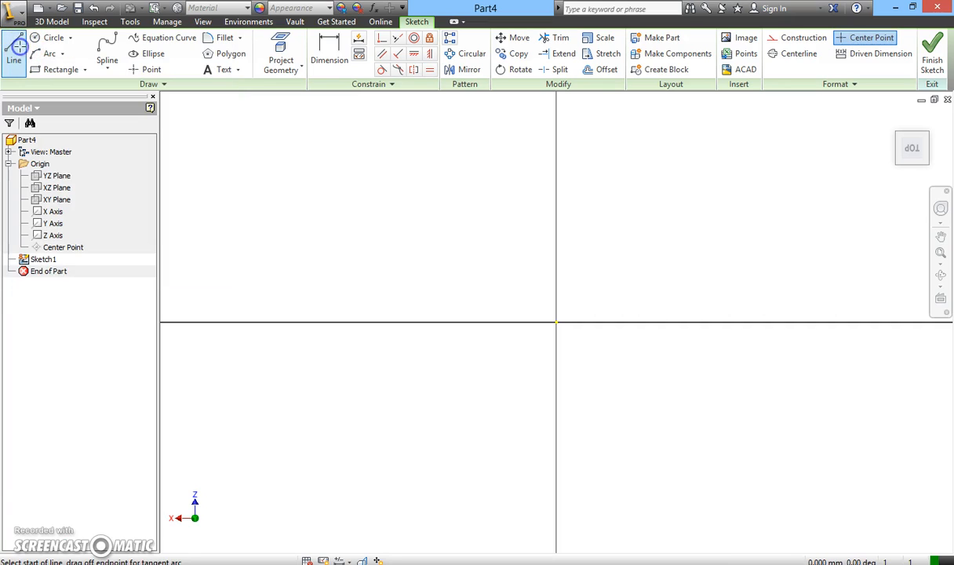
mouse_move(442, 290)
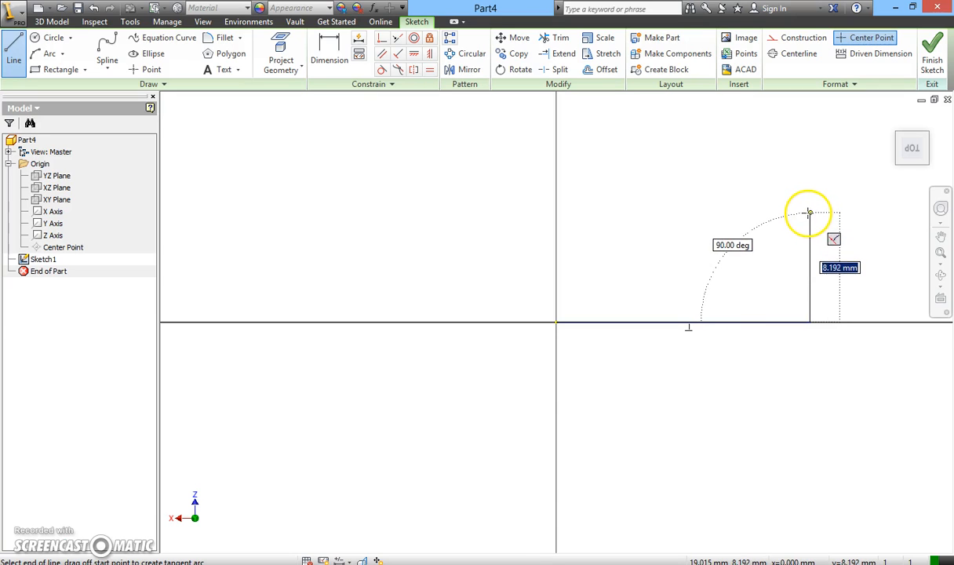
mouse_move(810, 213)
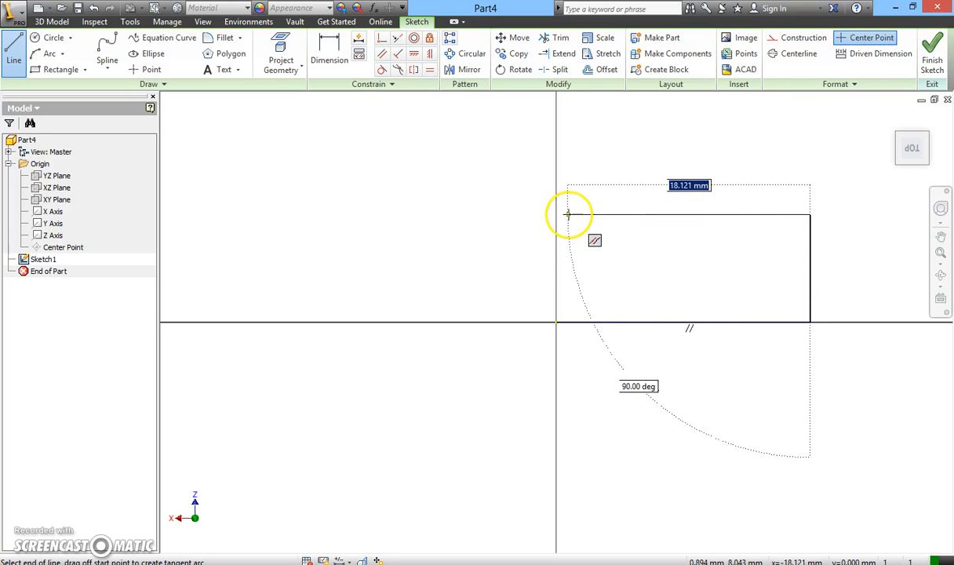
click(556, 217)
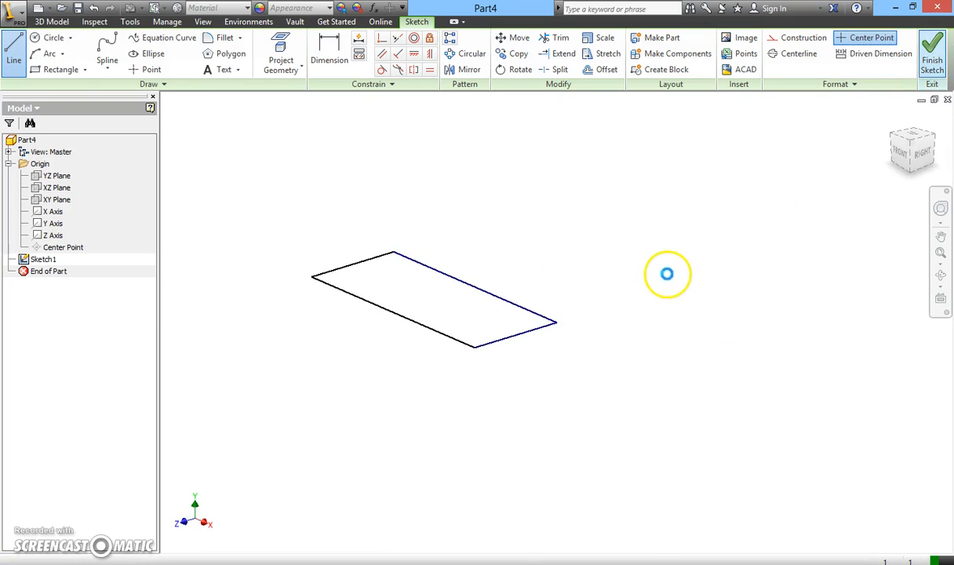
Finish Sketch1 and start an extrusion of the rectangular profile.
click(932, 50)
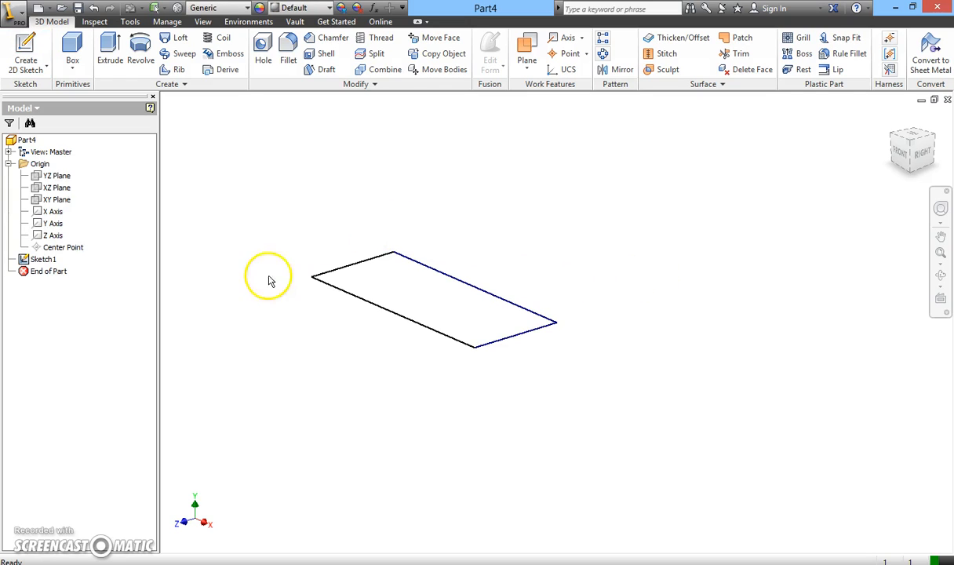
mouse_move(416, 363)
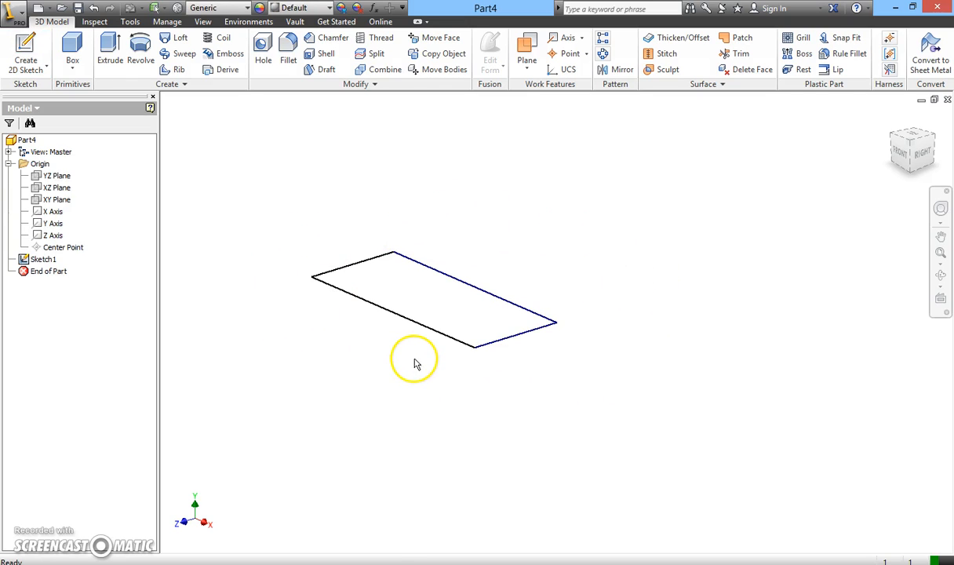
mouse_move(477, 325)
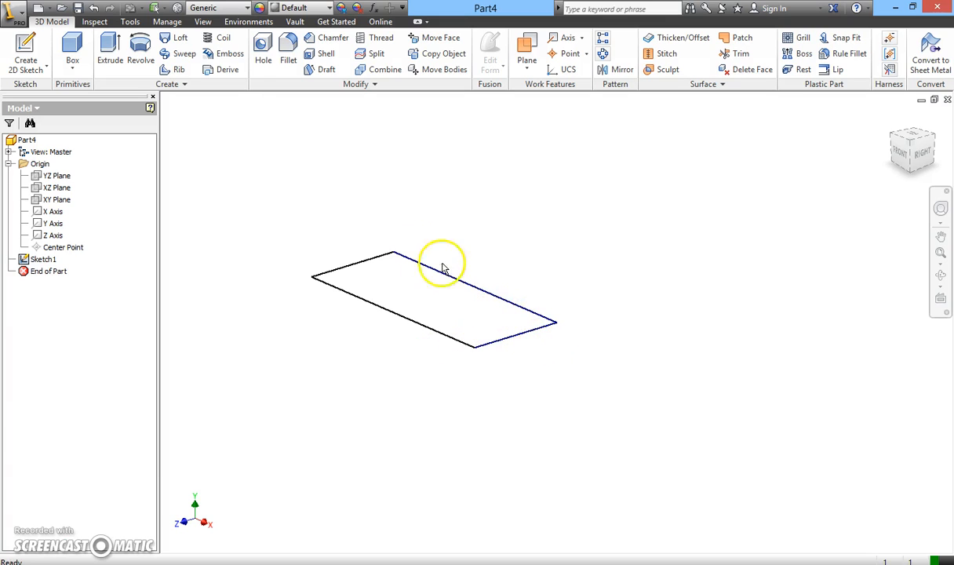
click(110, 53)
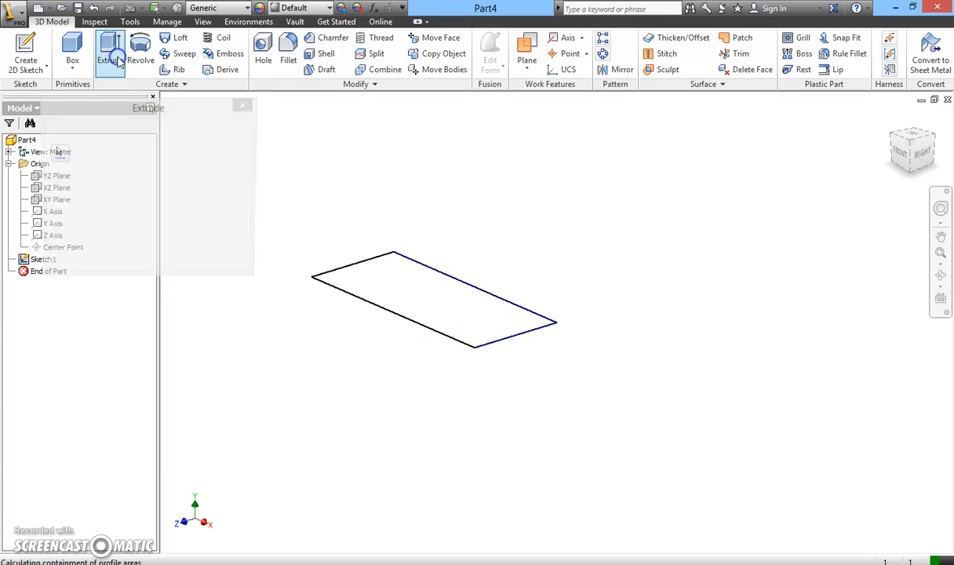
Extrude the profile 2 mm, trying Direction 2 then keeping Direction 1, creating Extrusion1.
click(109, 50)
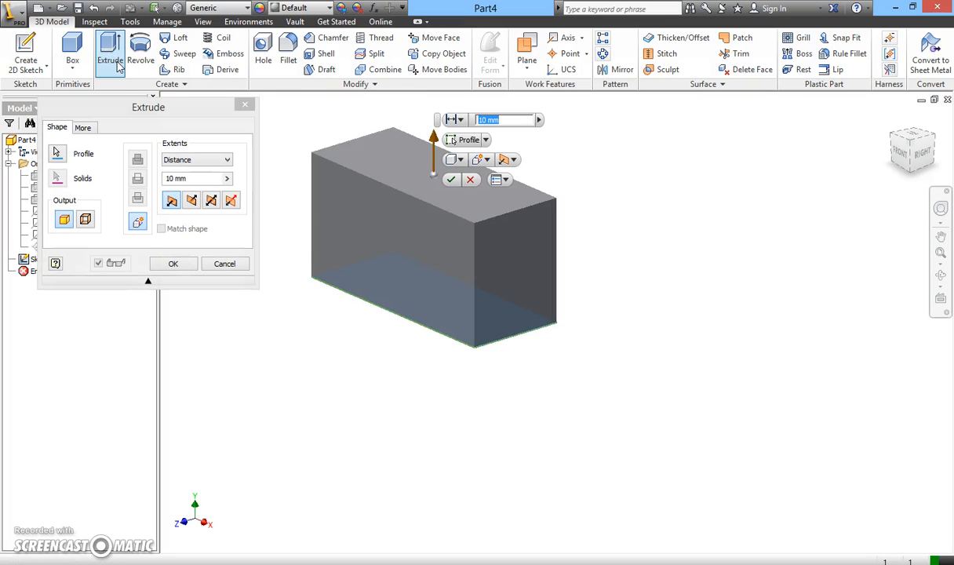
mouse_move(430, 238)
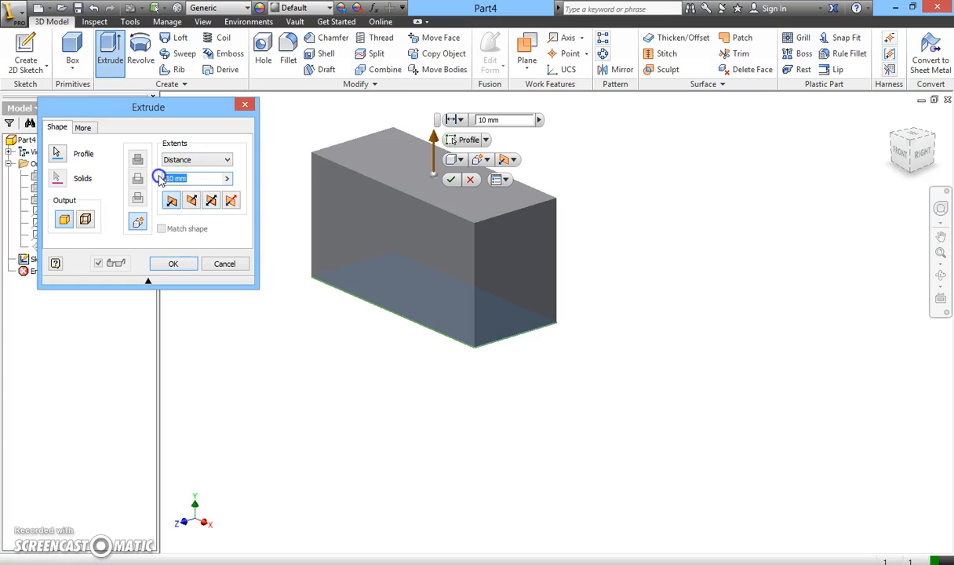
text(2)
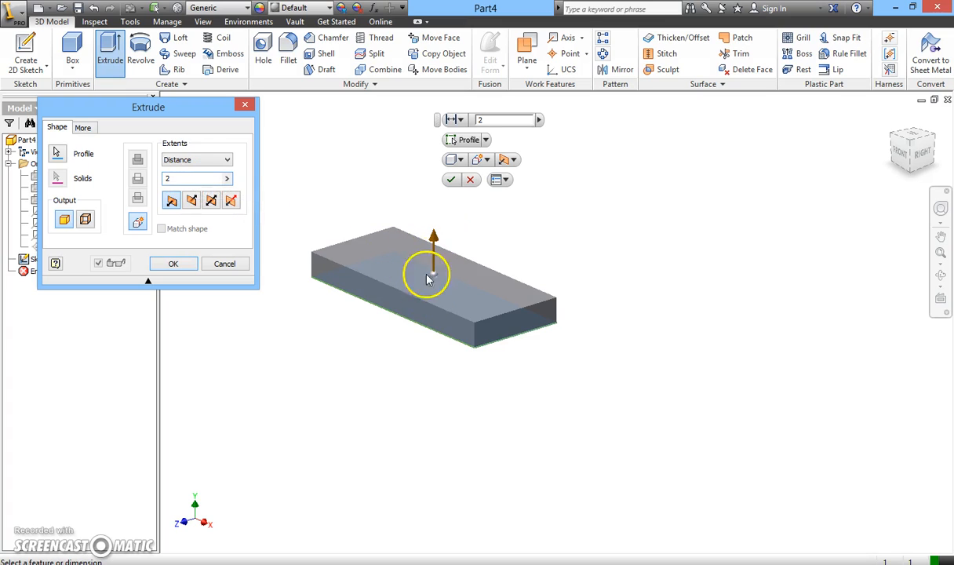
mouse_move(440, 236)
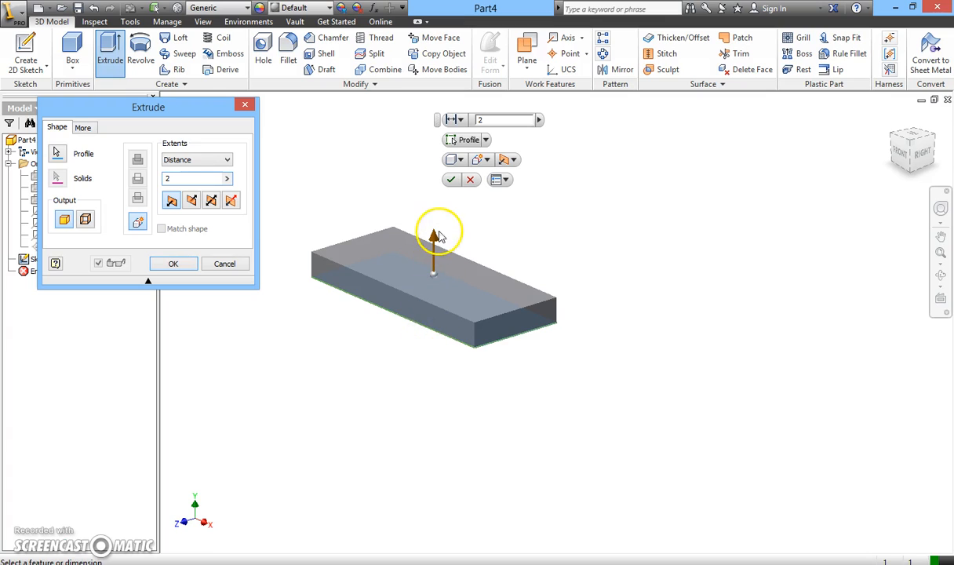
mouse_move(192, 201)
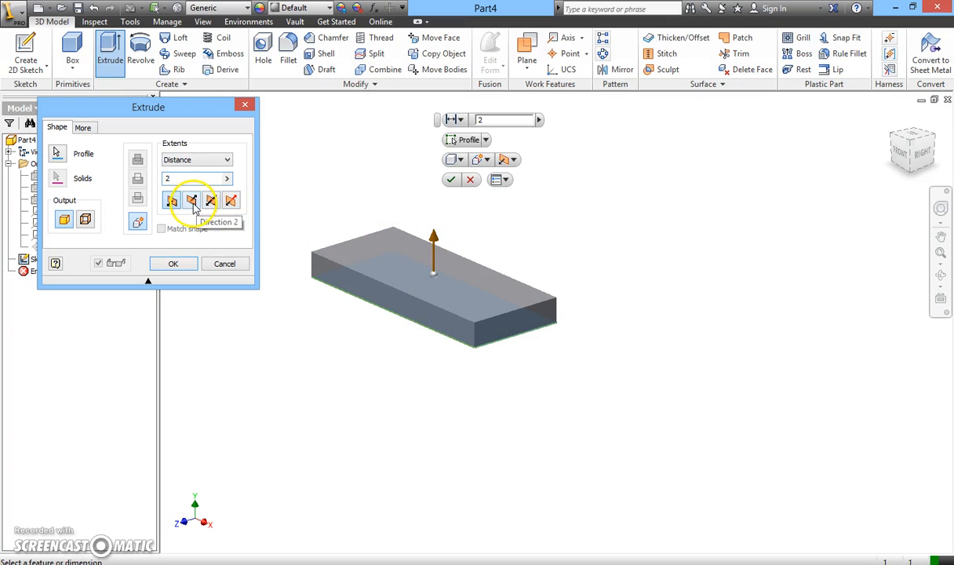
click(191, 201)
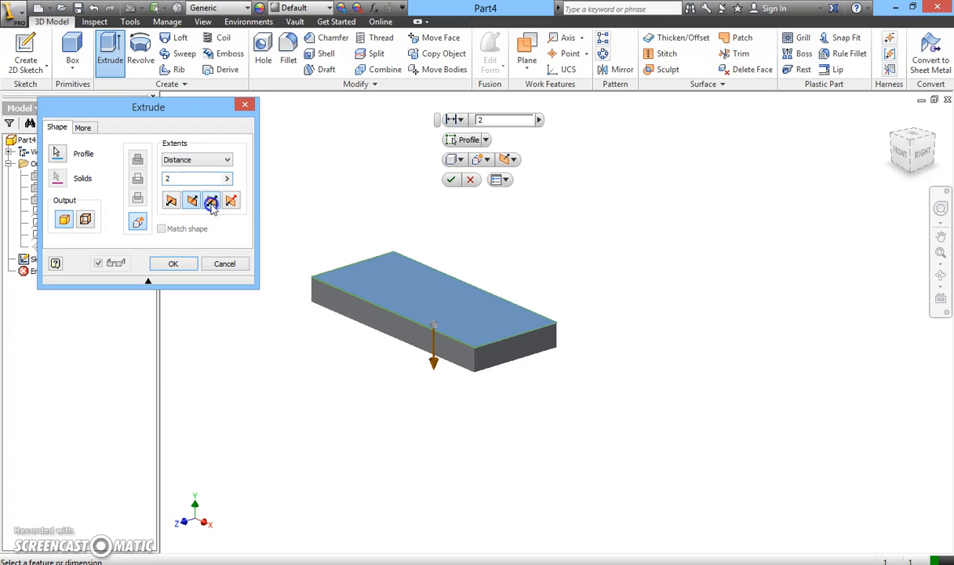
click(210, 201)
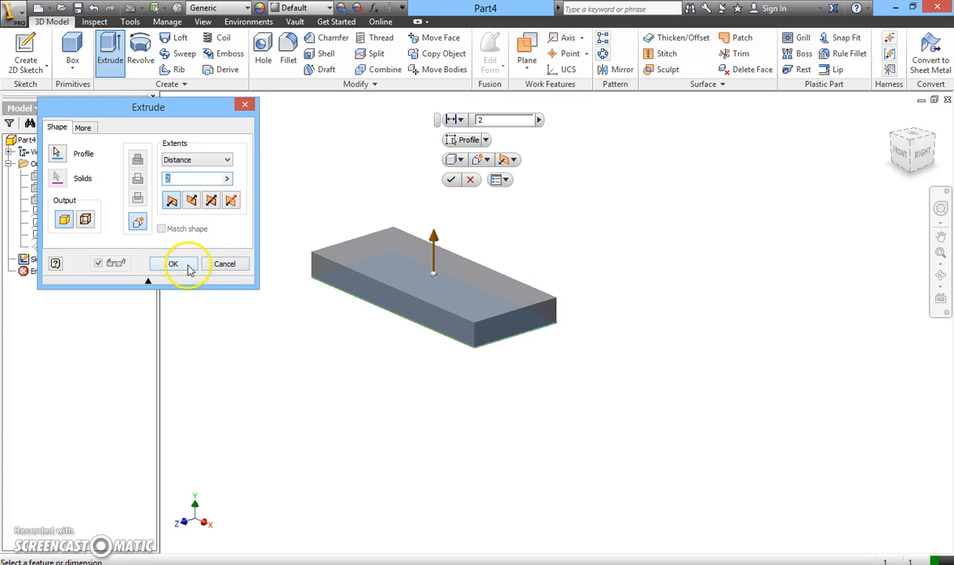
click(172, 263)
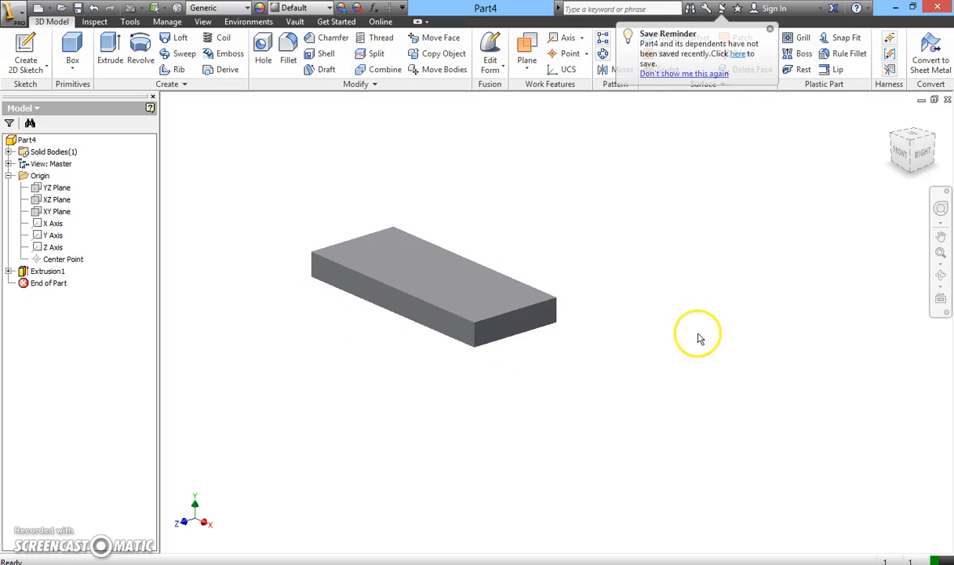
mouse_move(907, 323)
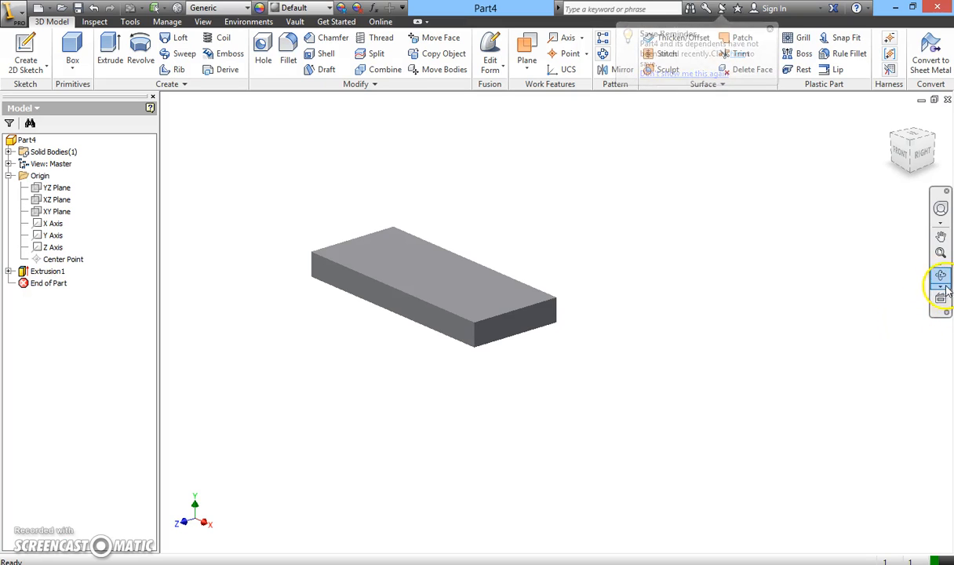
mouse_move(942, 276)
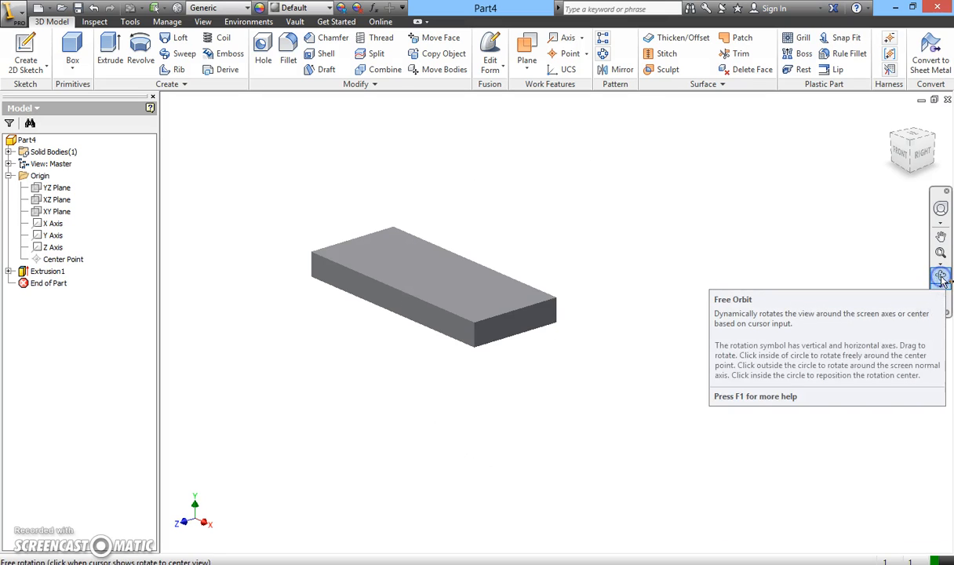
Free-orbit around the 2 mm slab to view its top, then return to an angled view.
click(941, 277)
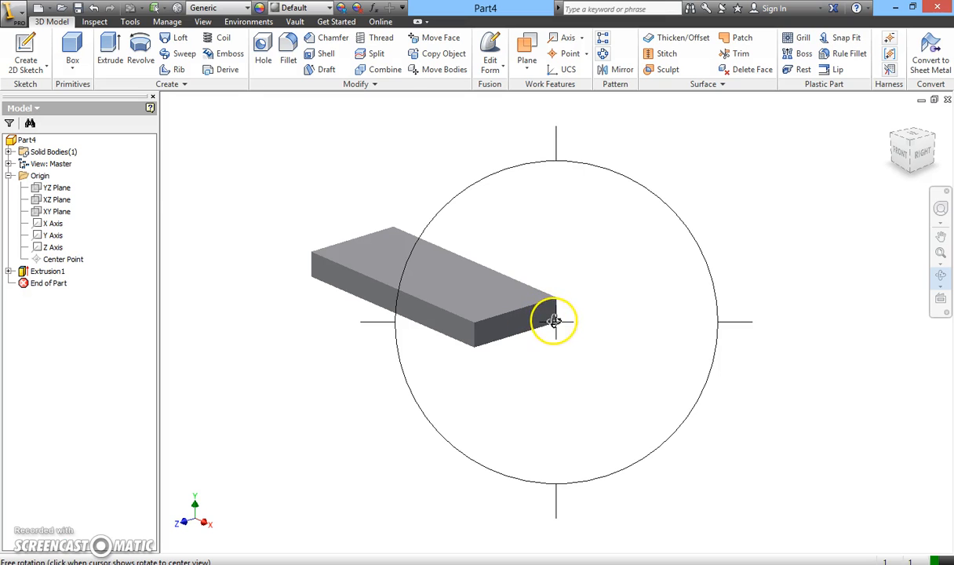
drag(552, 320, 521, 408)
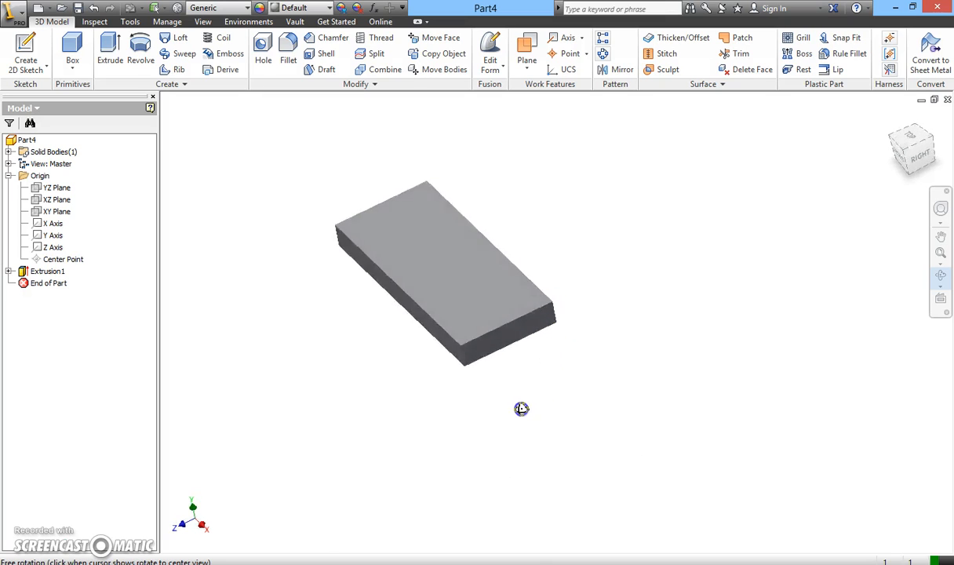
drag(521, 408, 508, 304)
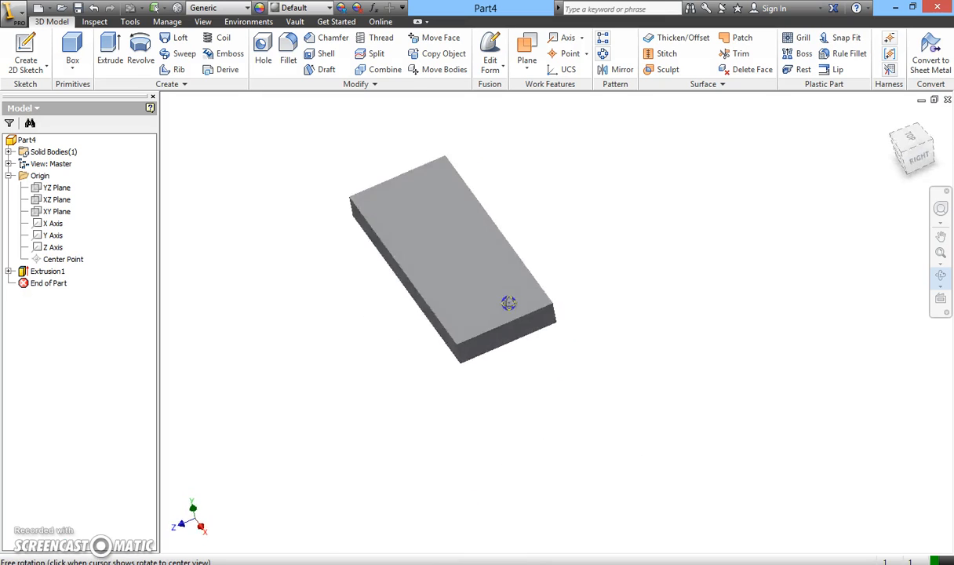
drag(509, 304, 490, 258)
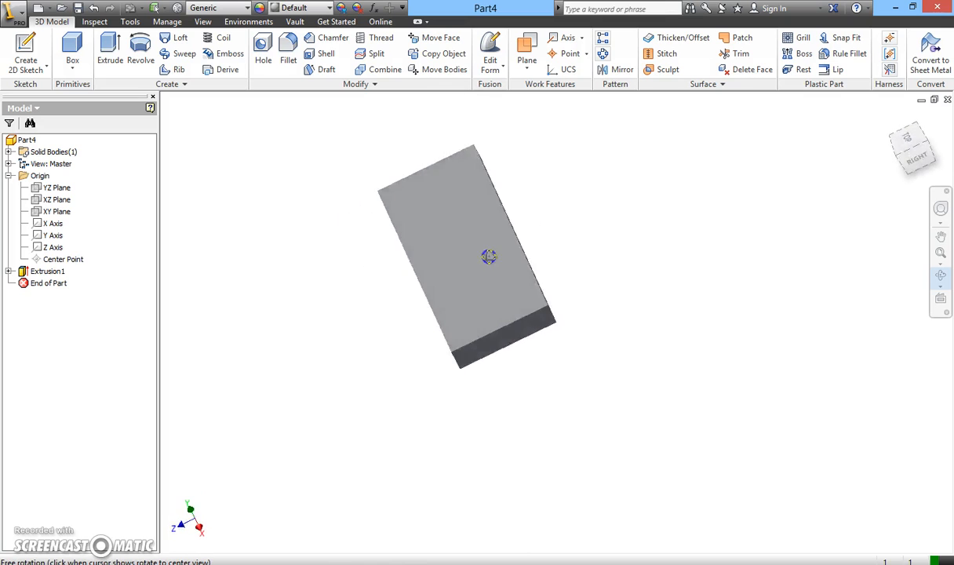
drag(489, 258, 470, 259)
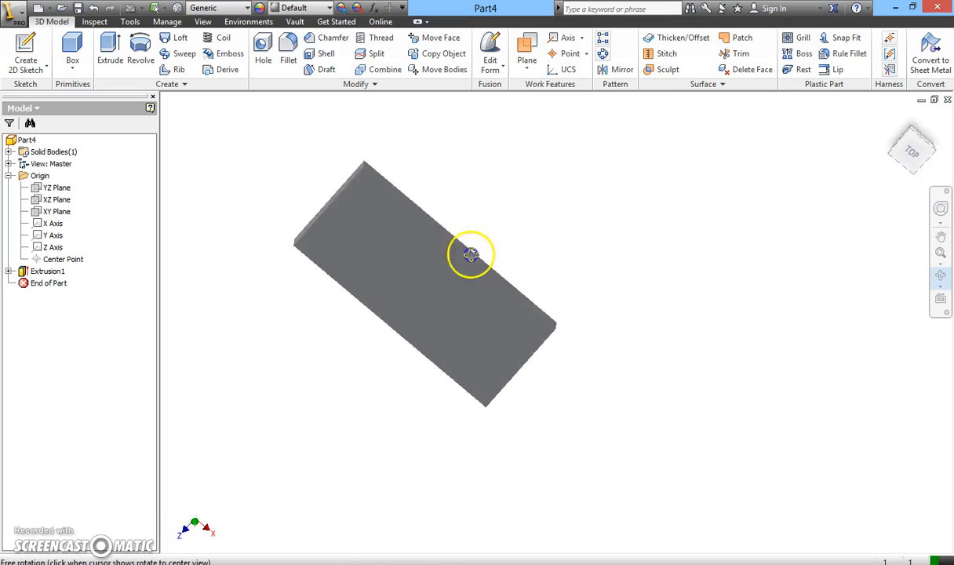
click(470, 254)
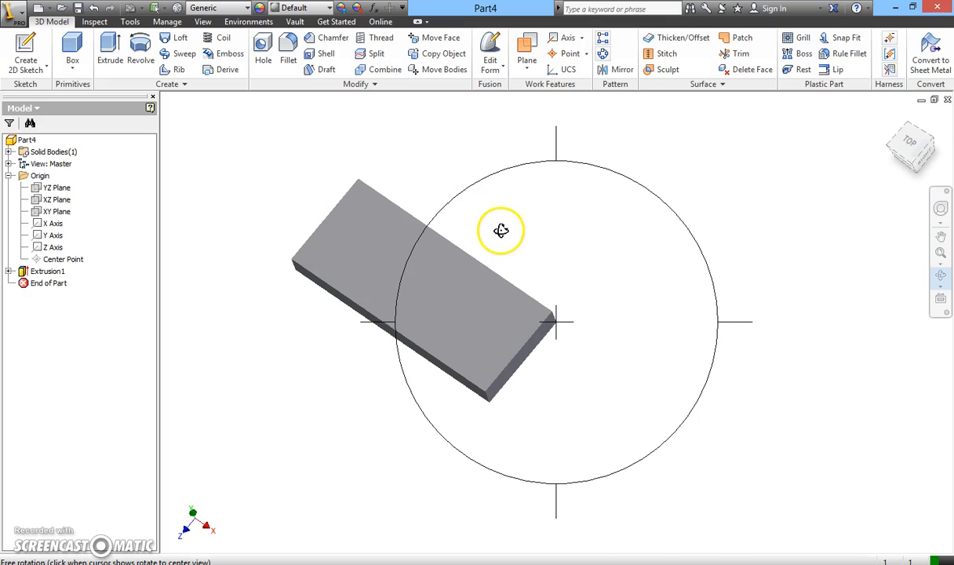
mouse_move(517, 242)
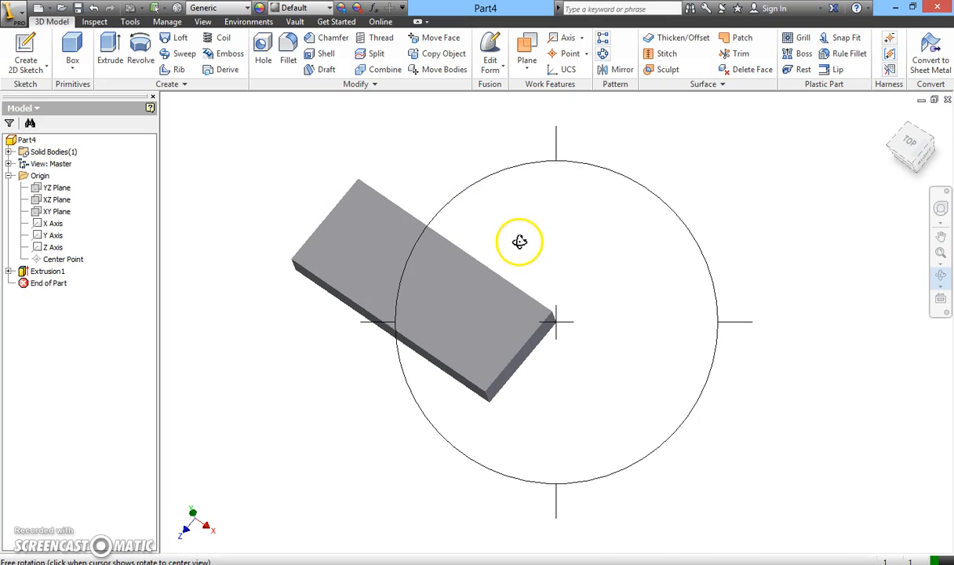